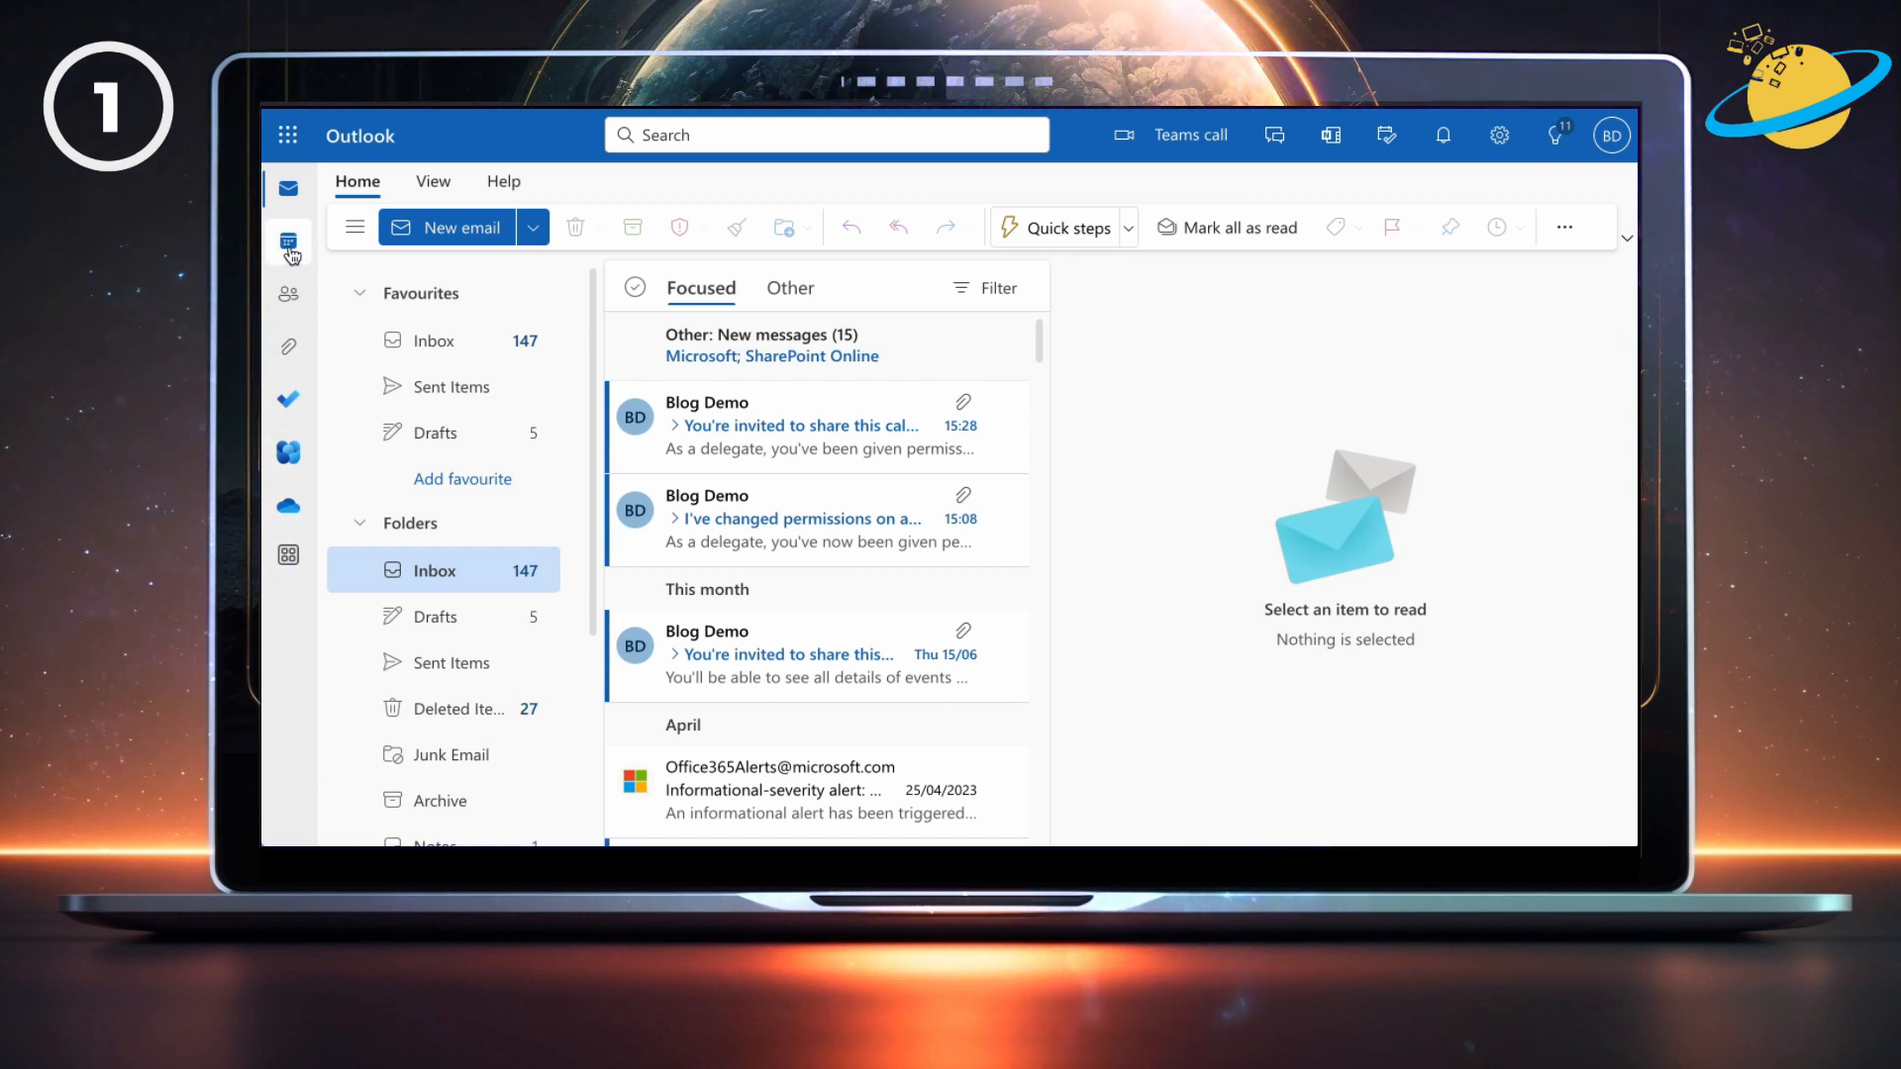
# Switch to the calendar and bring up Sharing and permissions for the main calendar
pyautogui.click(290, 246)
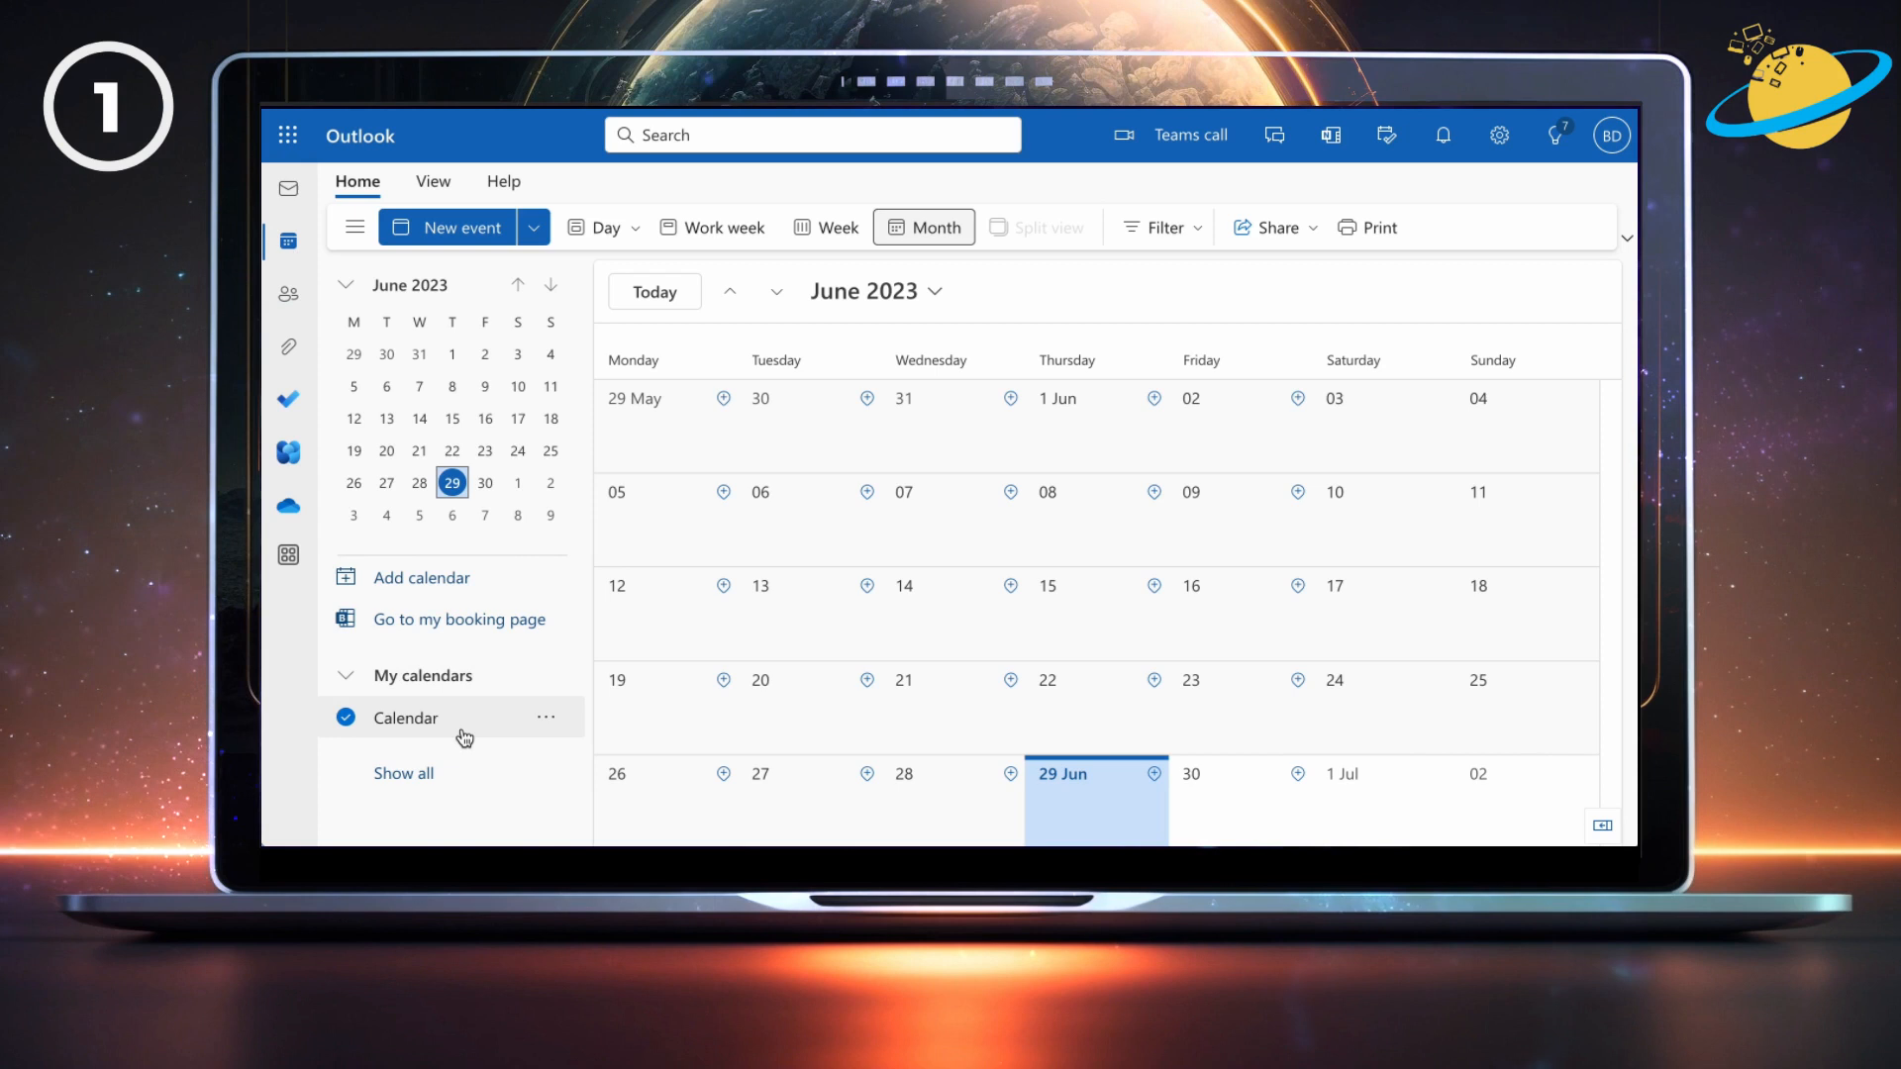
pyautogui.click(547, 716)
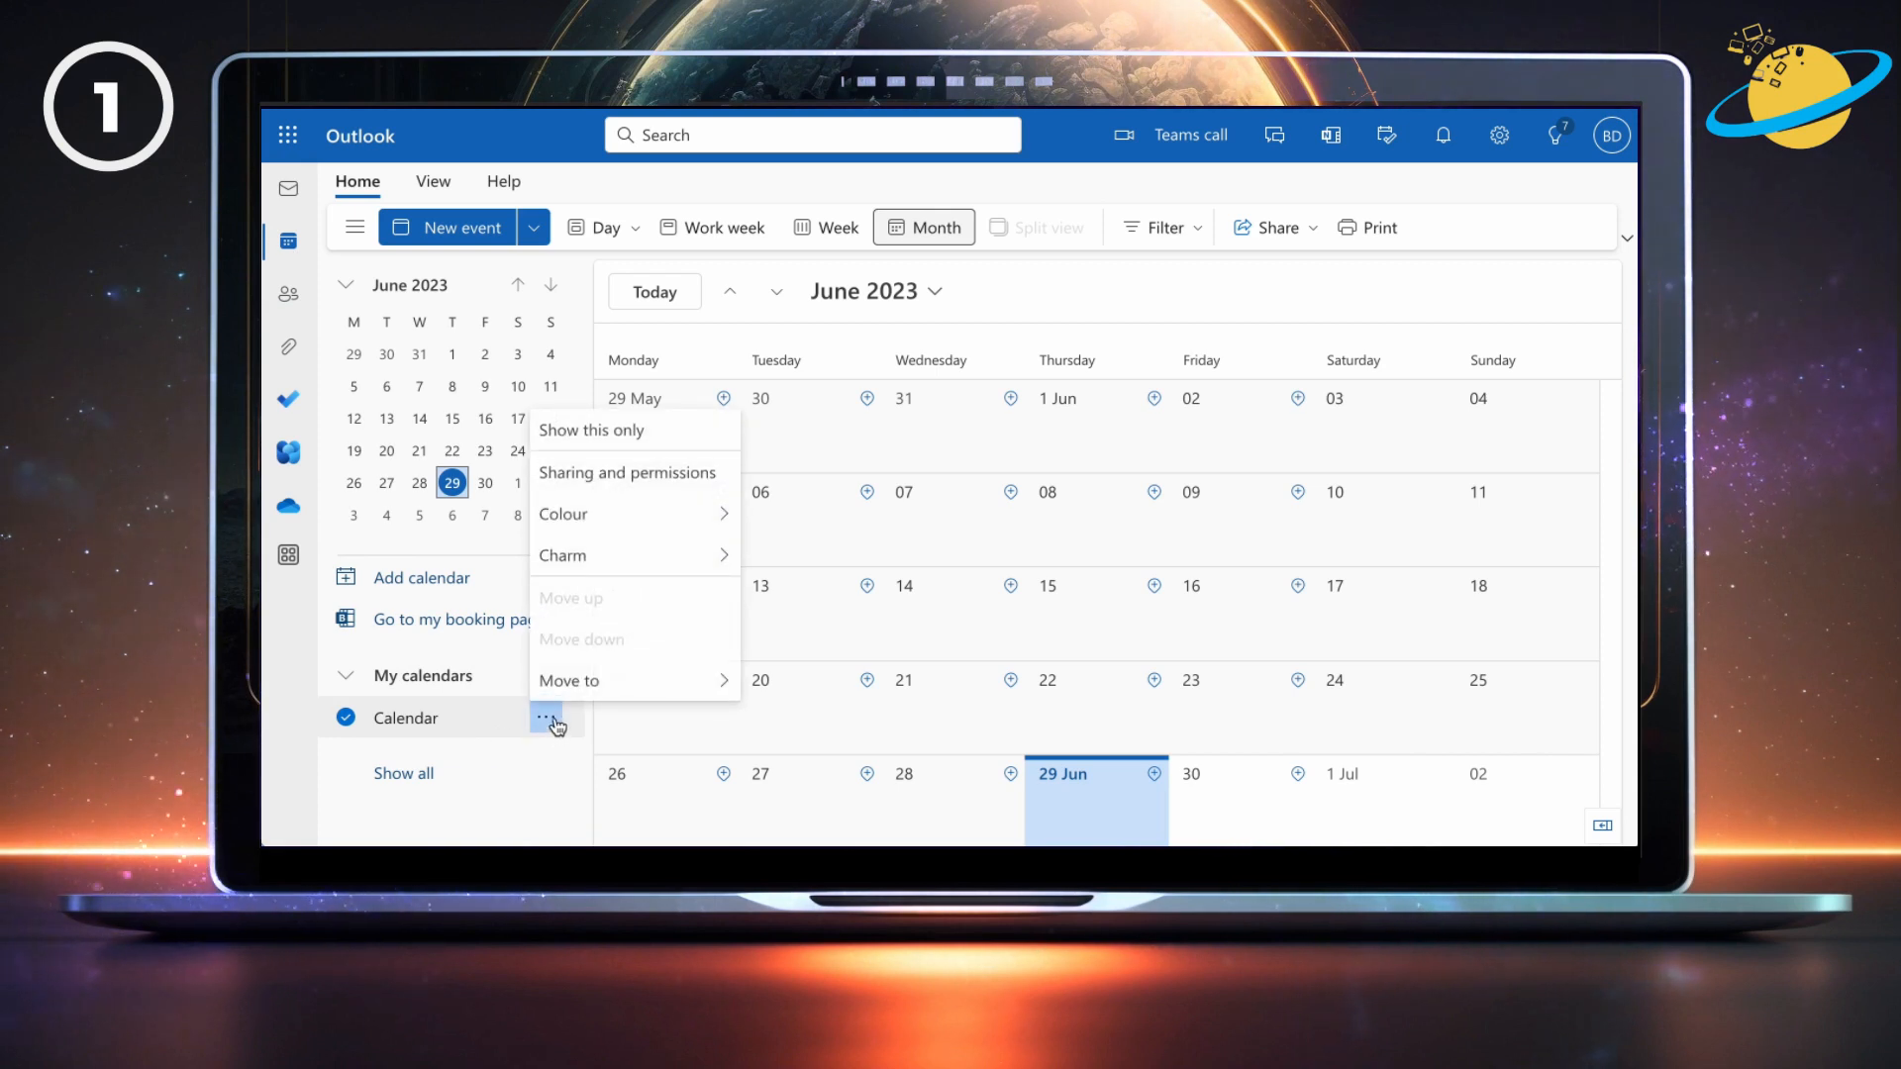
pyautogui.moveTo(636, 473)
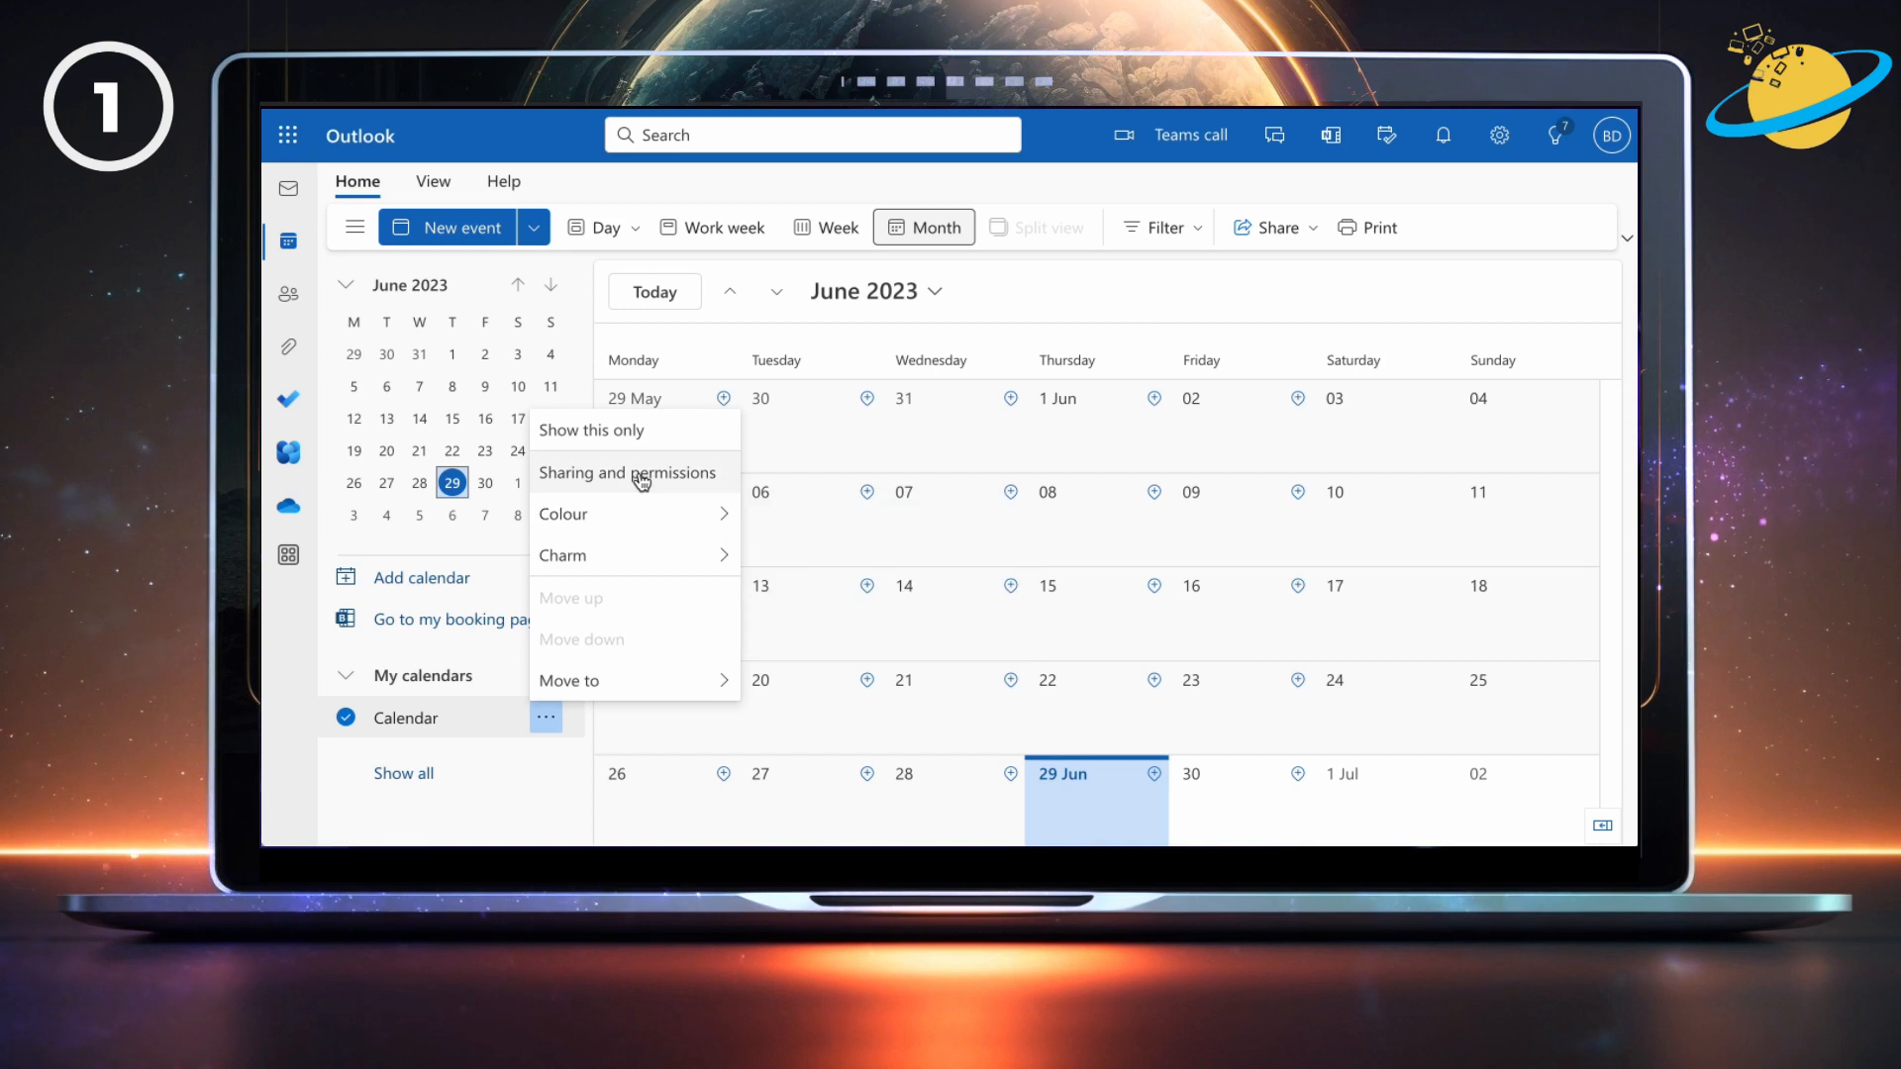
pyautogui.click(628, 474)
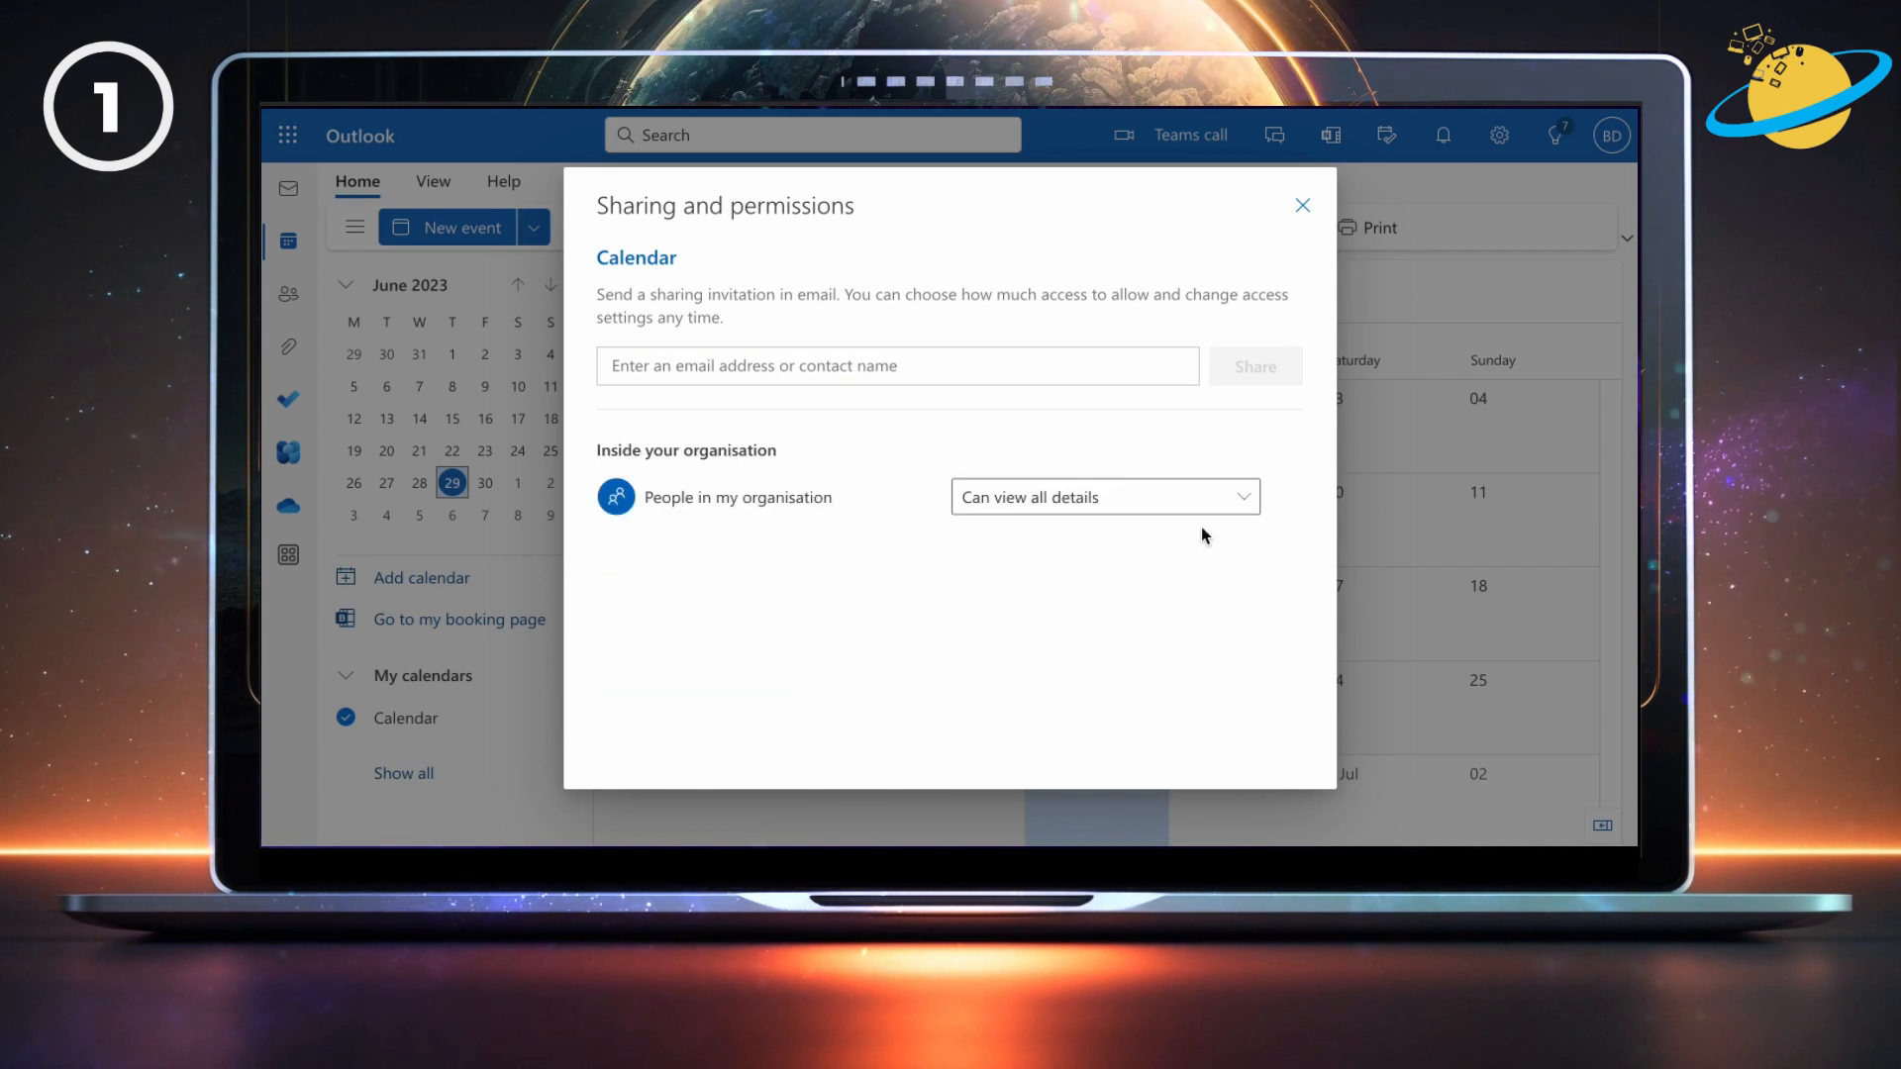
pyautogui.click(895, 367)
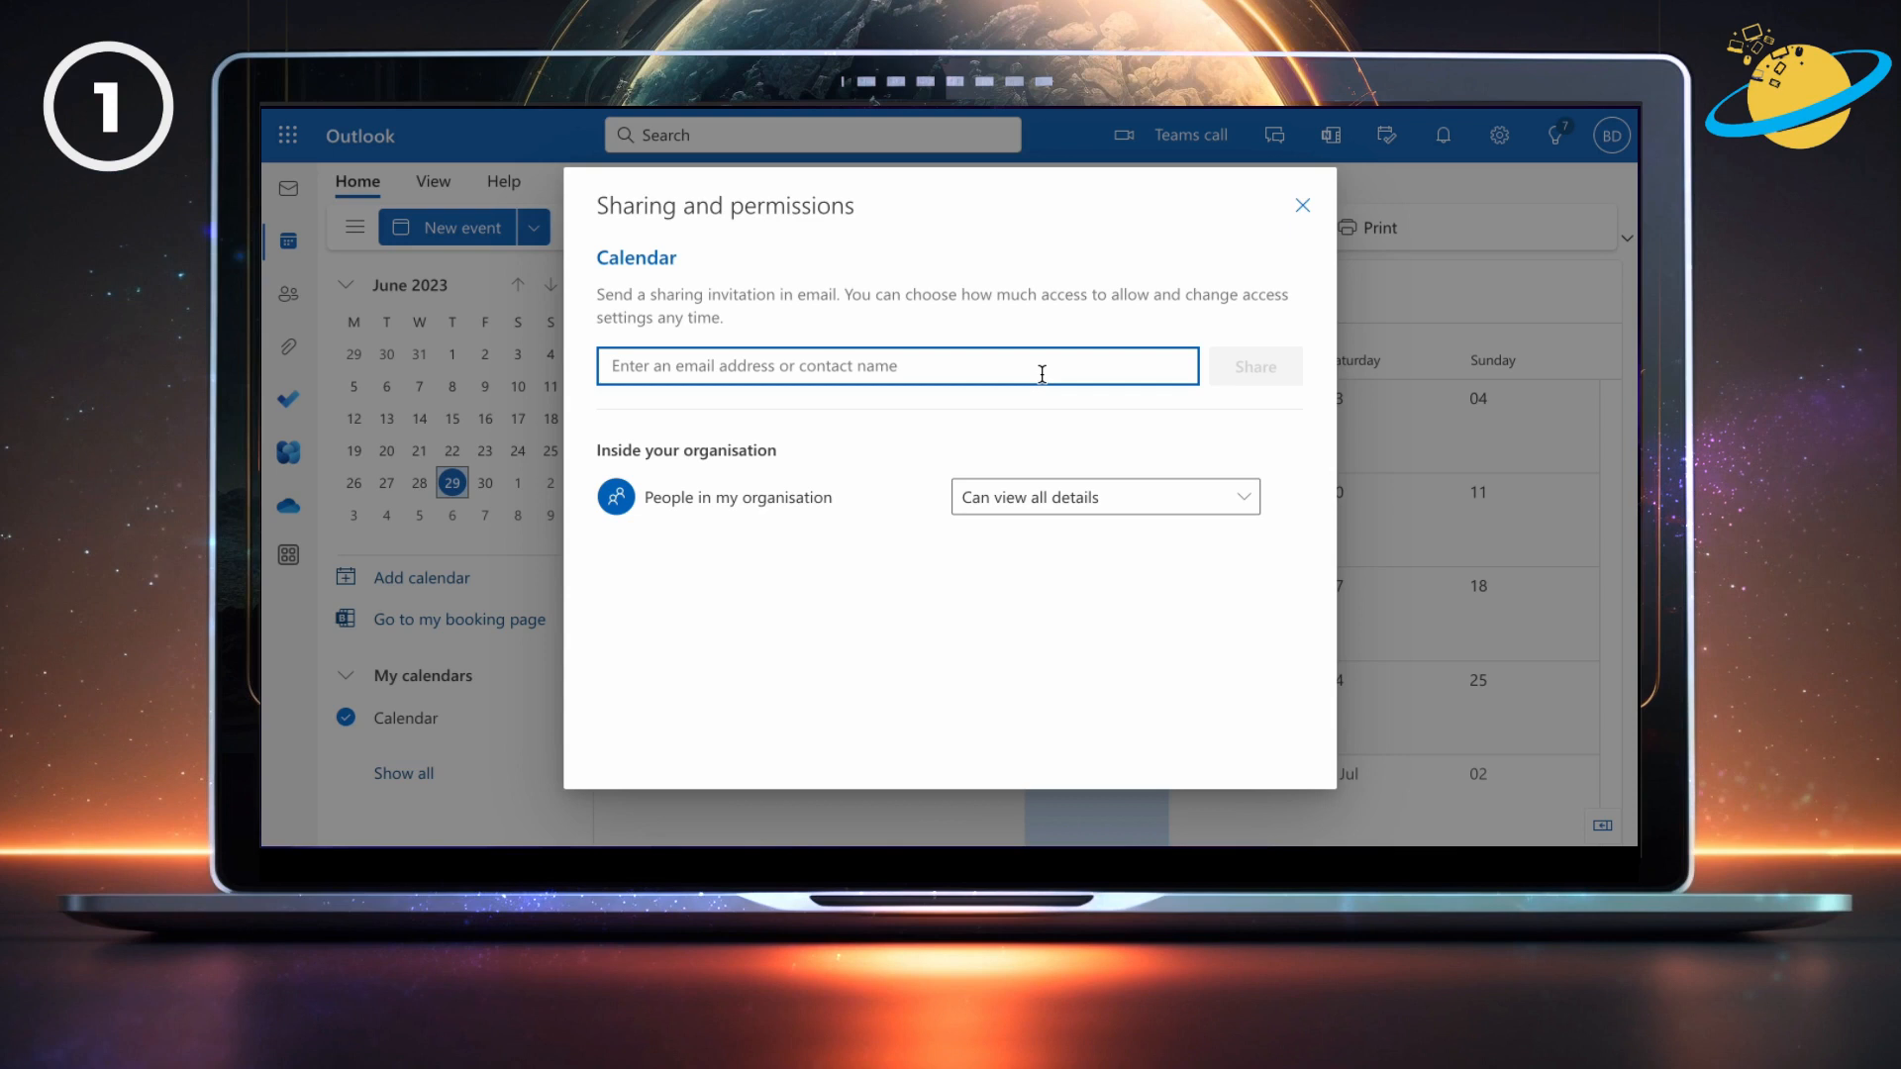
pyautogui.write('jackm')
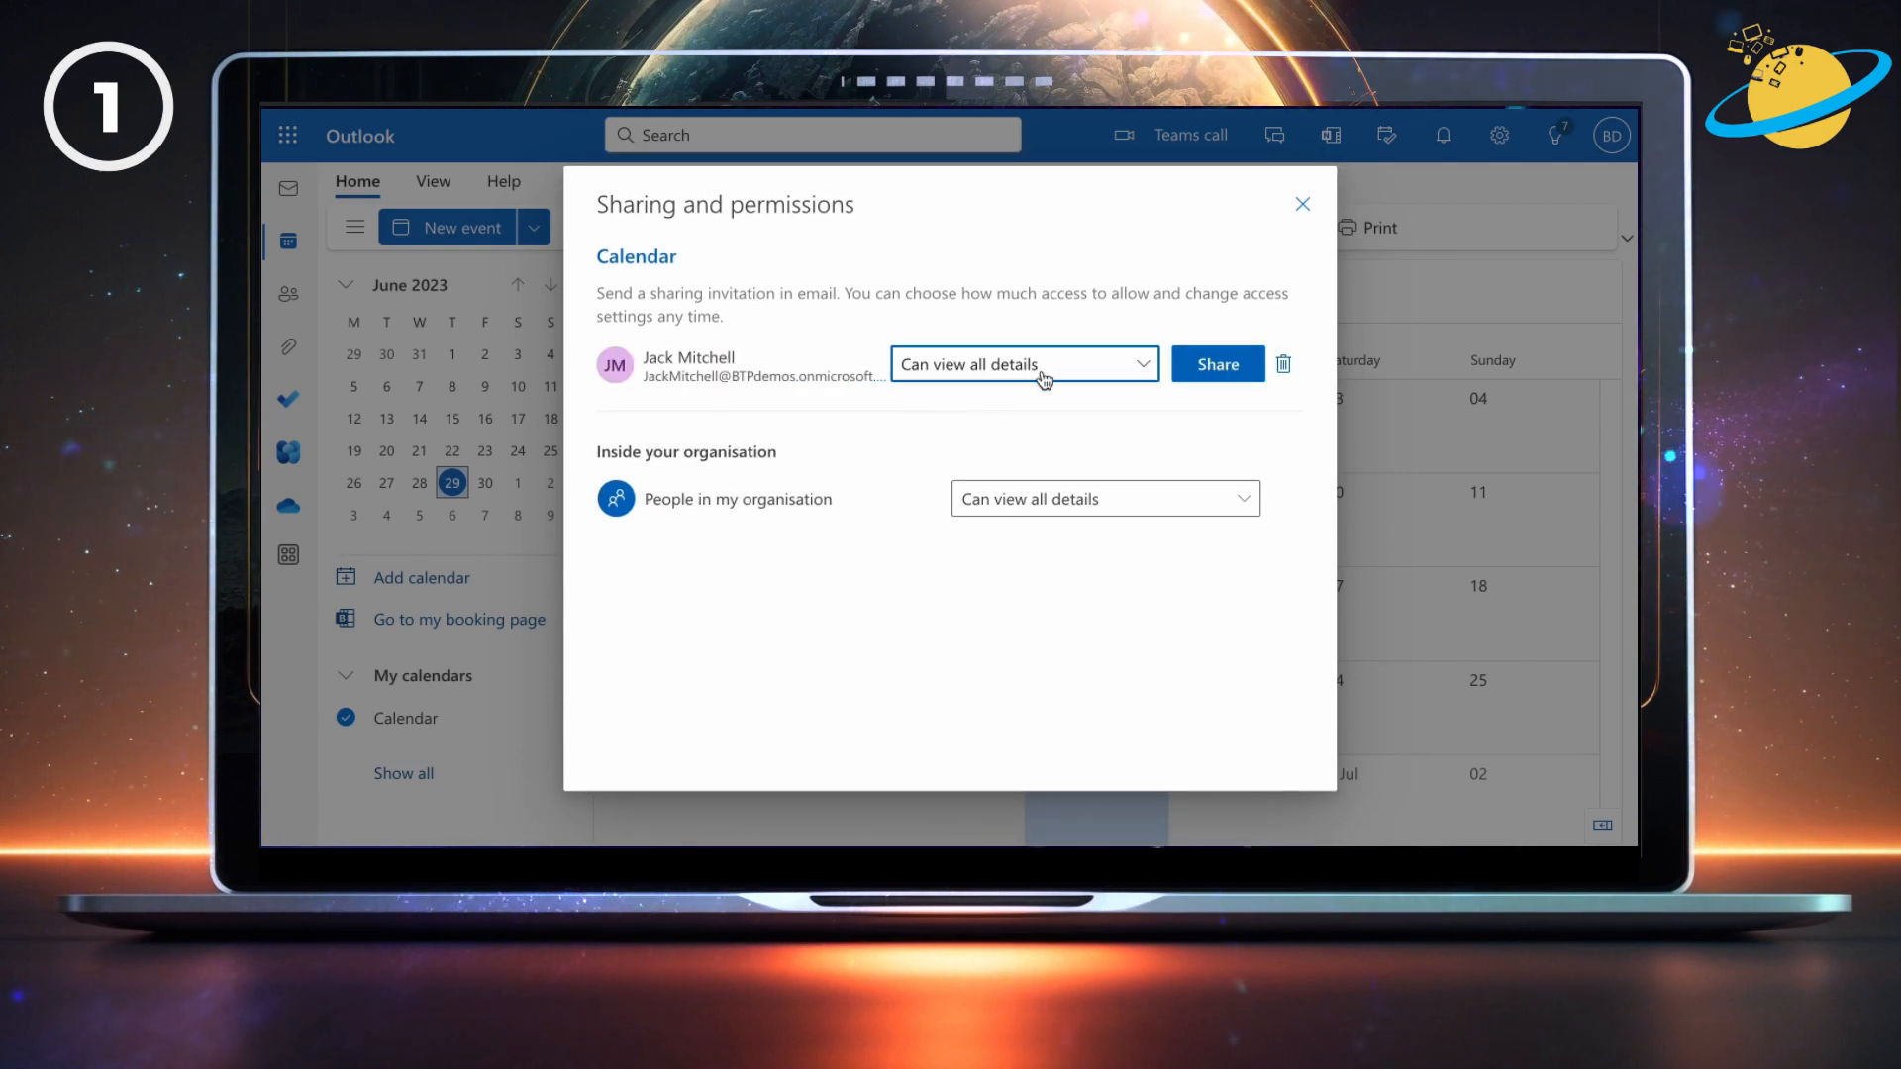
pyautogui.click(1022, 364)
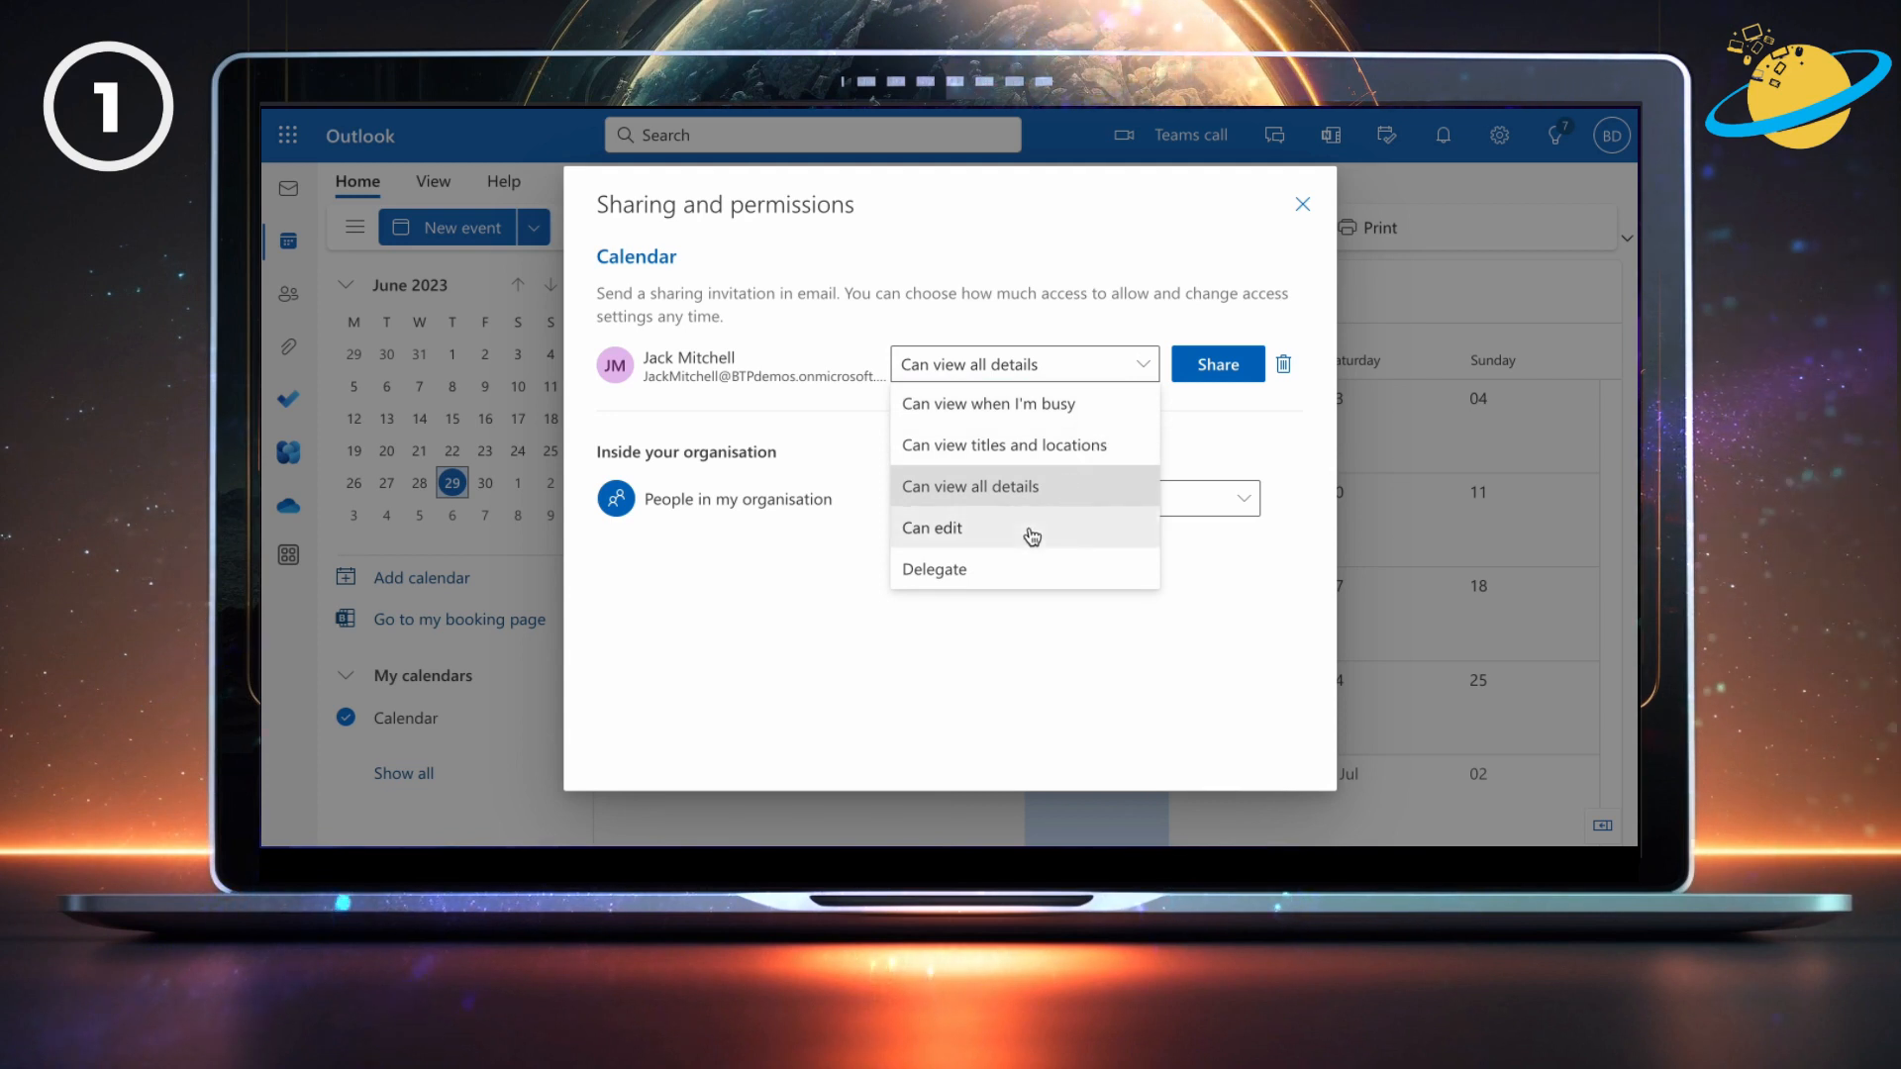
pyautogui.click(931, 527)
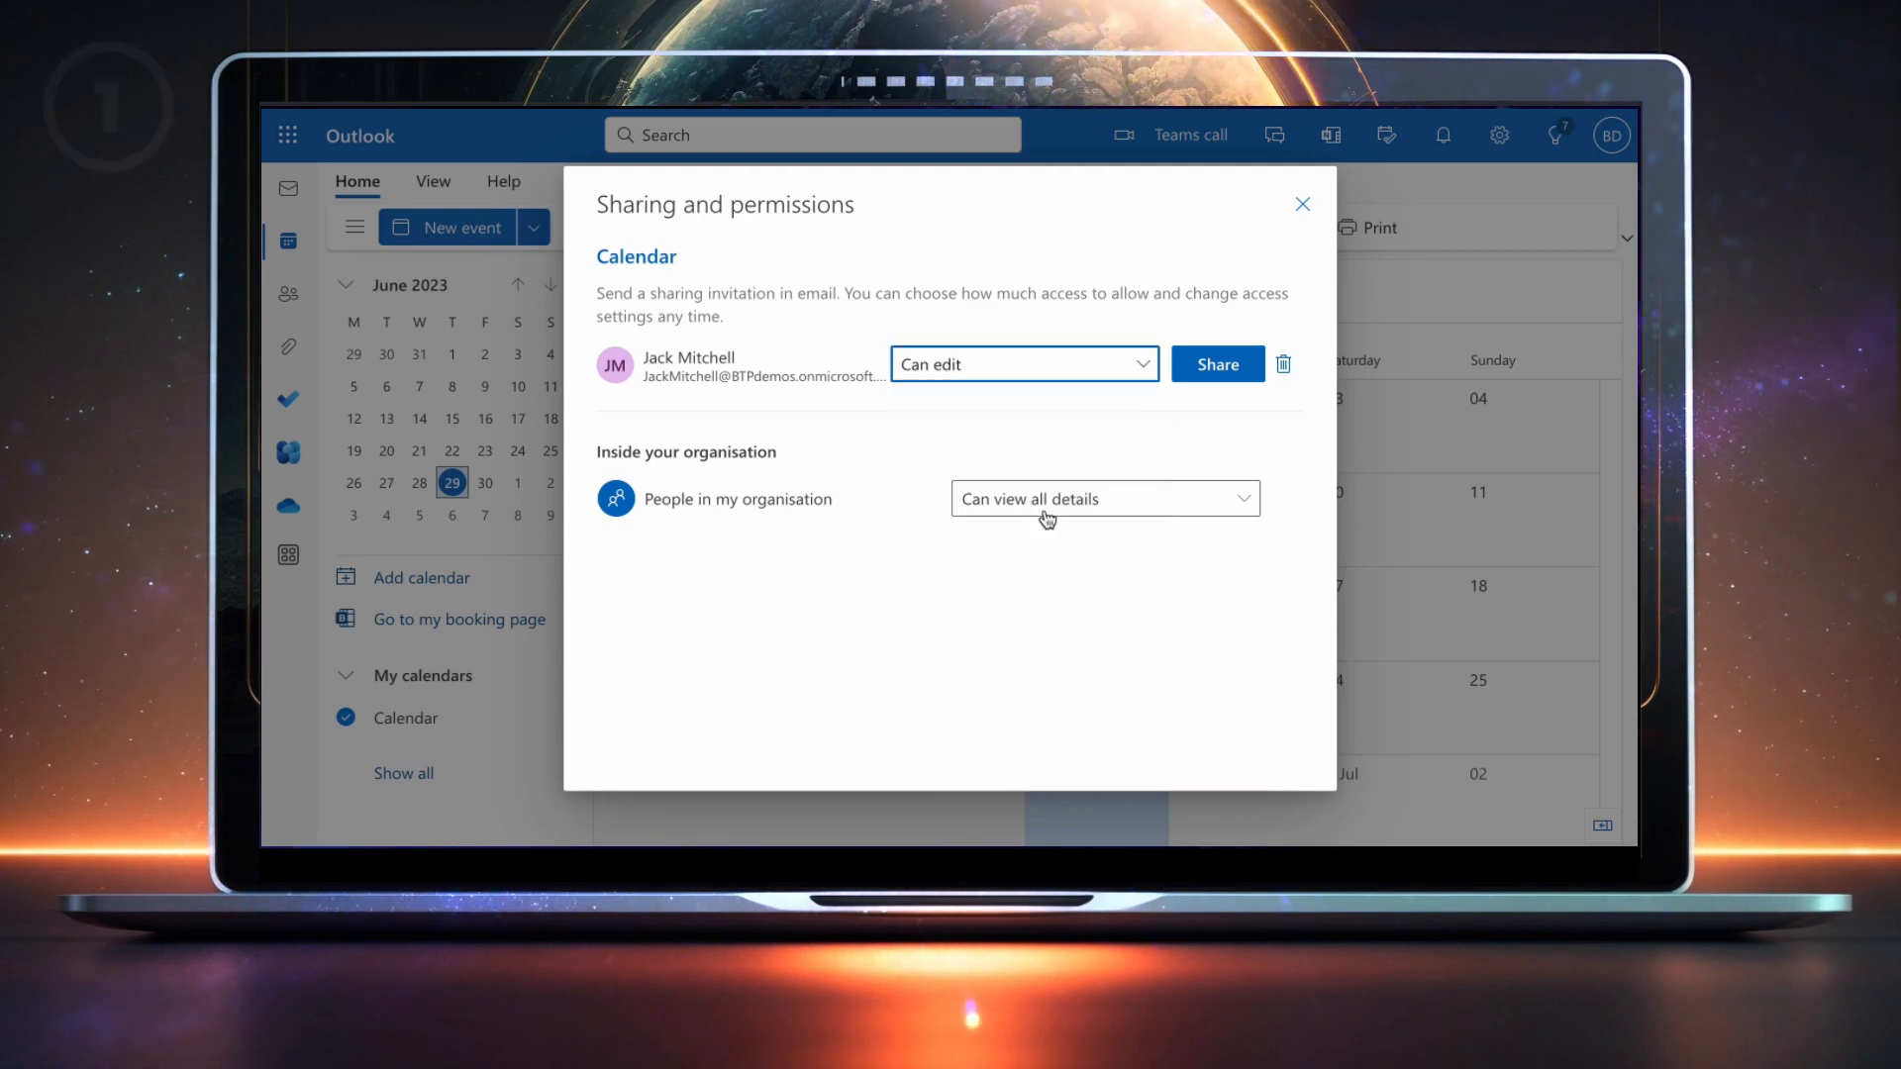
pyautogui.click(1217, 364)
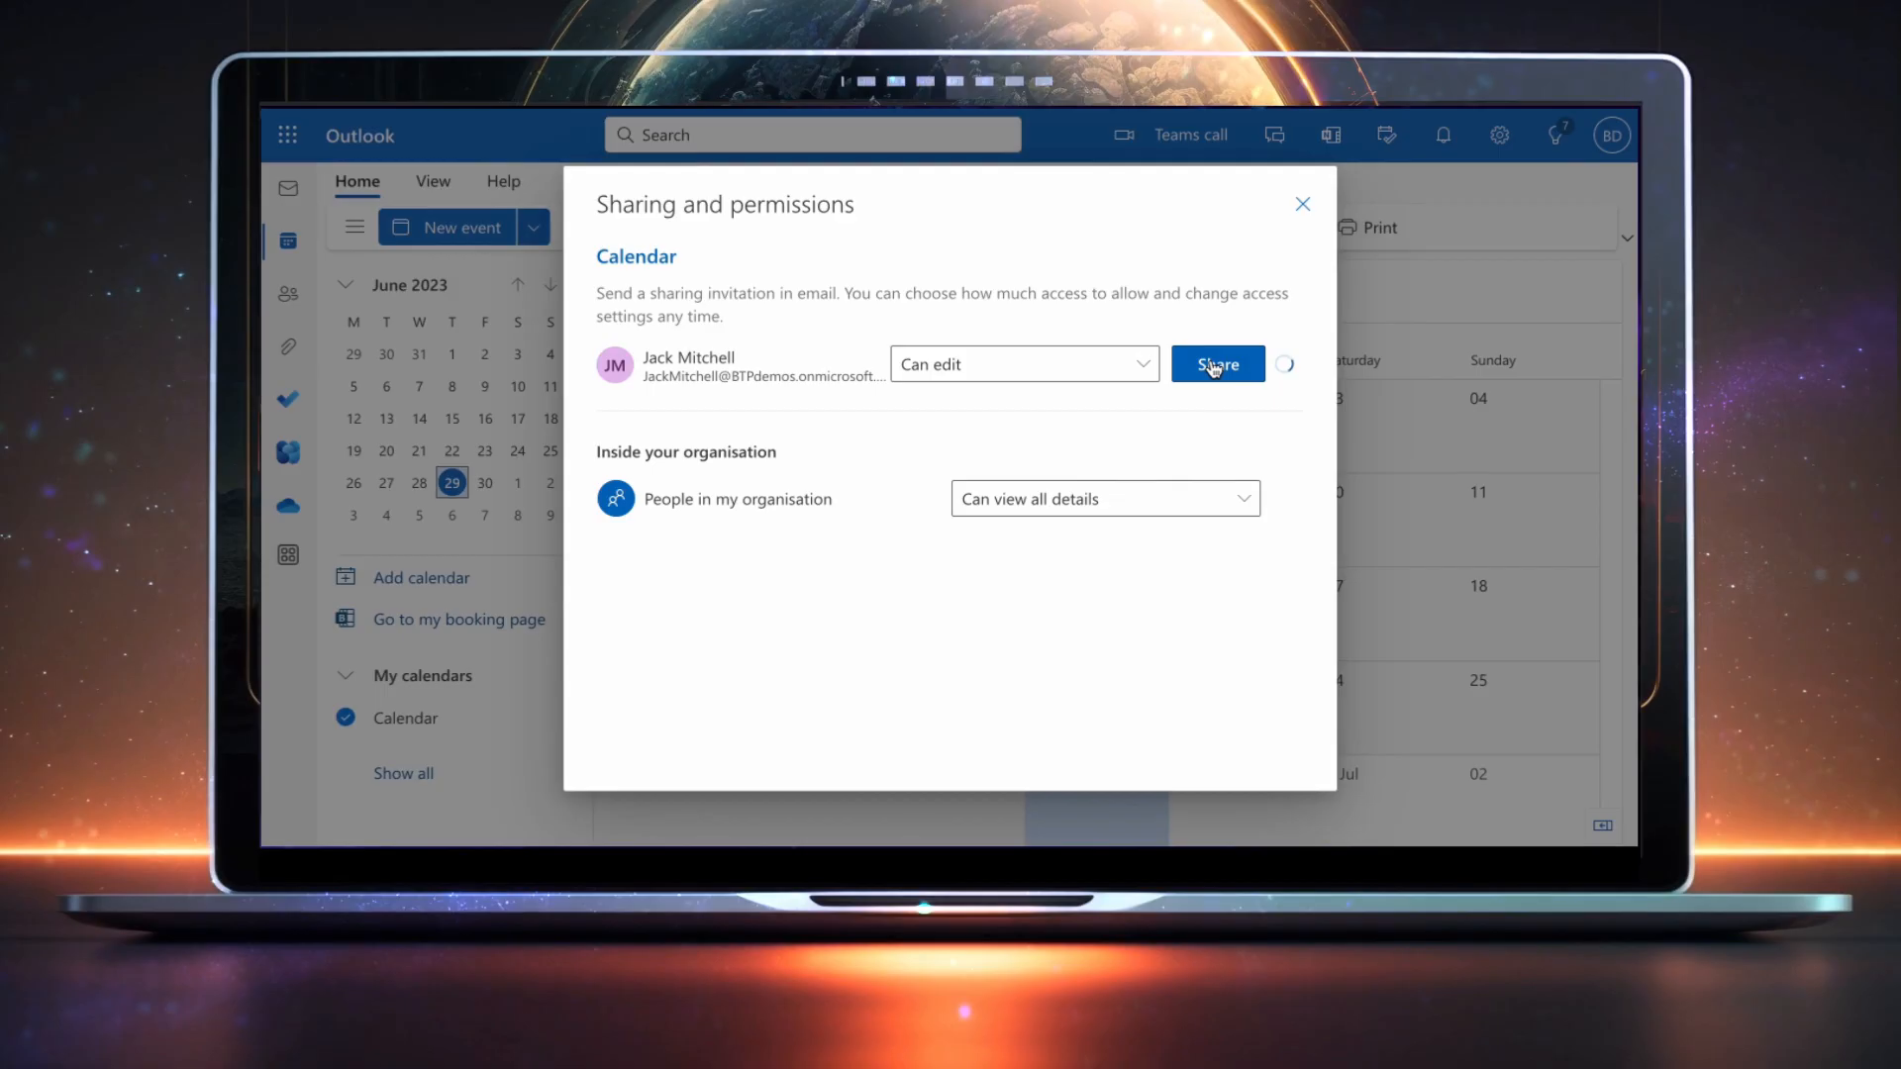
pyautogui.click(1216, 364)
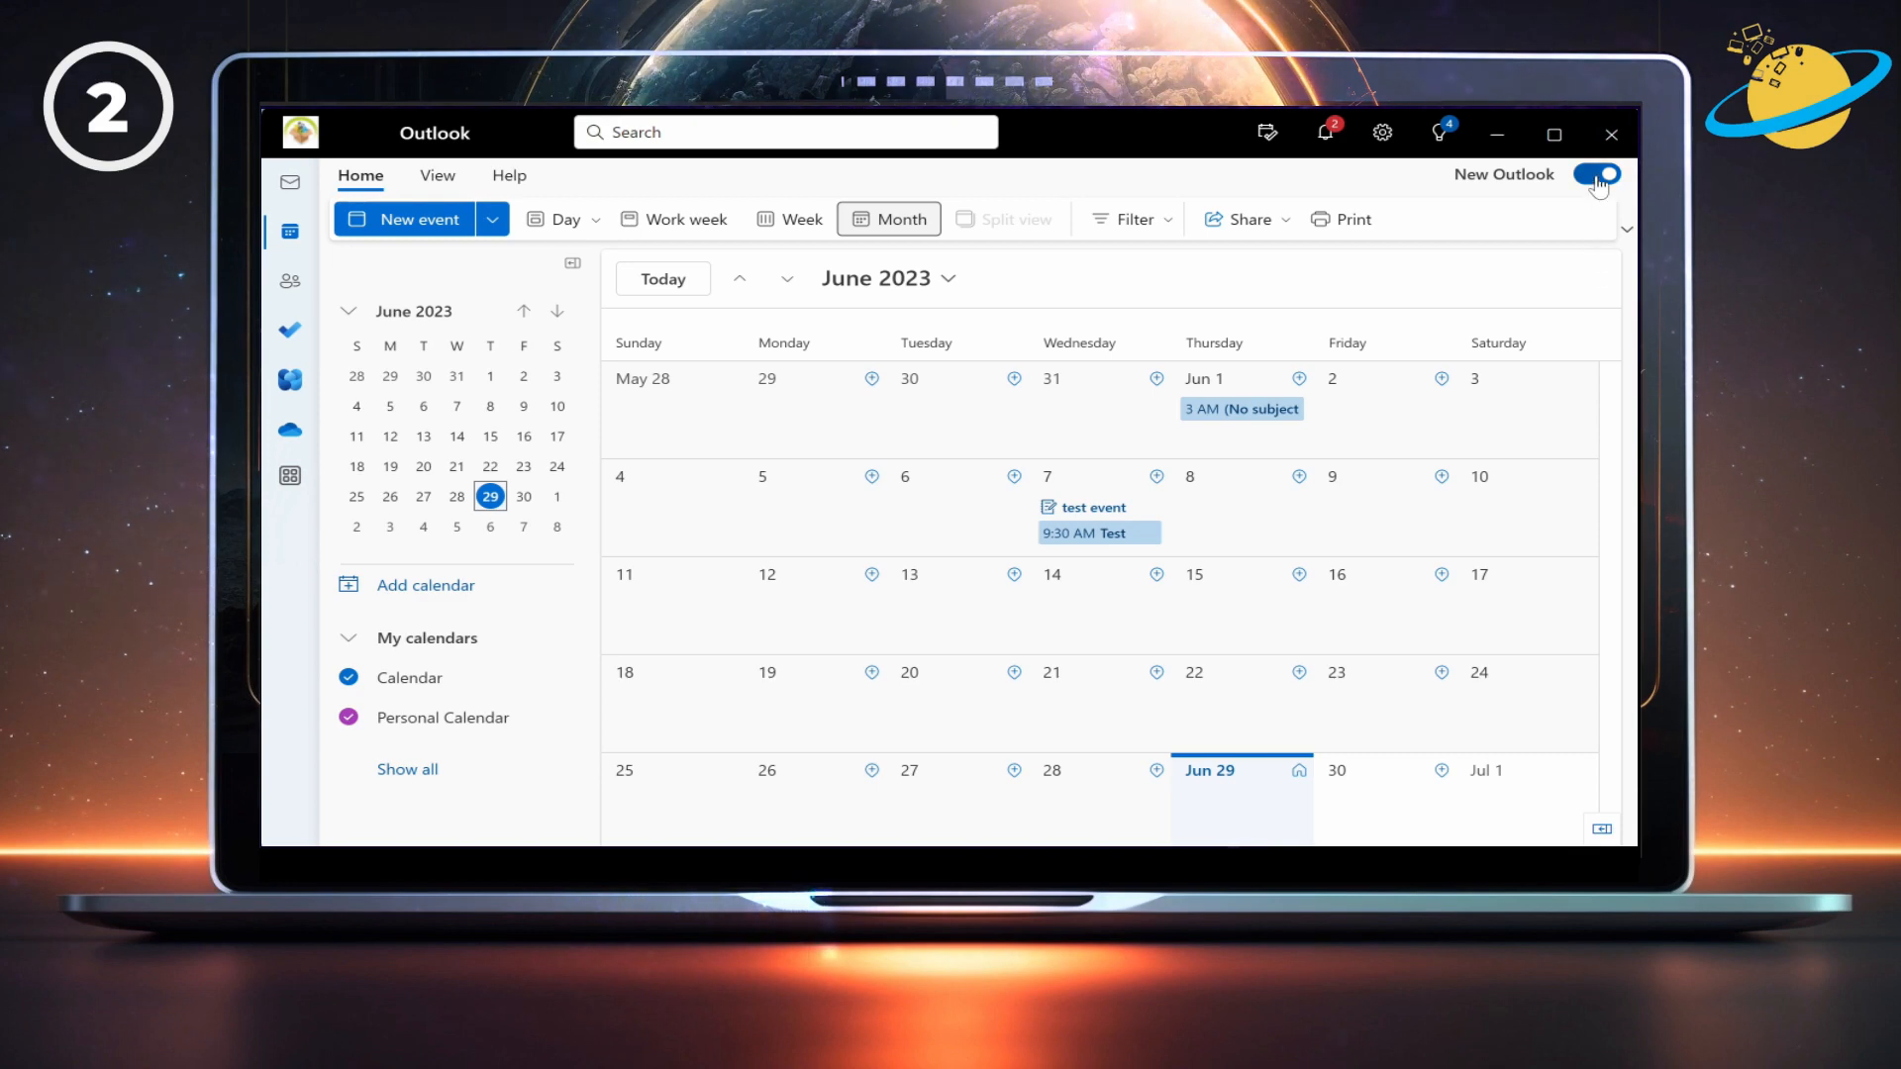
# Turn off New Outlook and reach Delegate Access from the account information page
pyautogui.click(1596, 174)
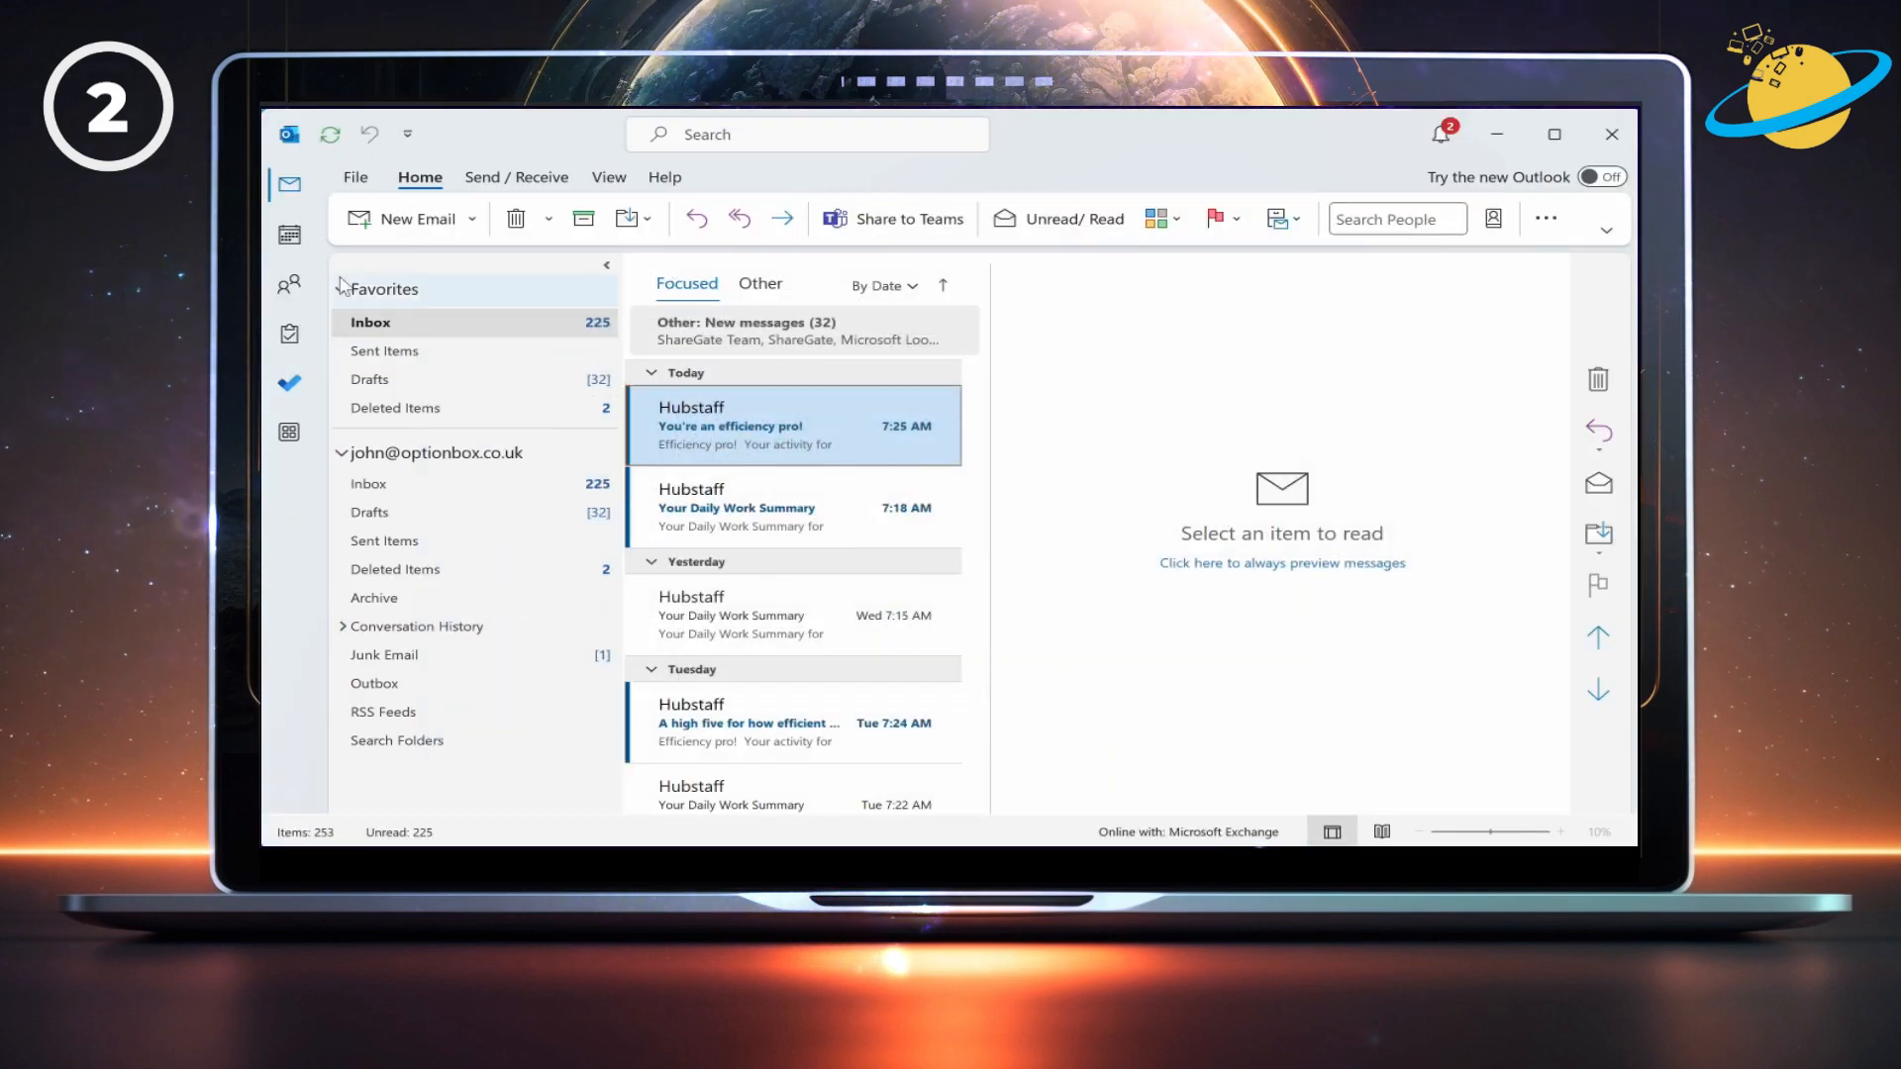
pyautogui.click(354, 176)
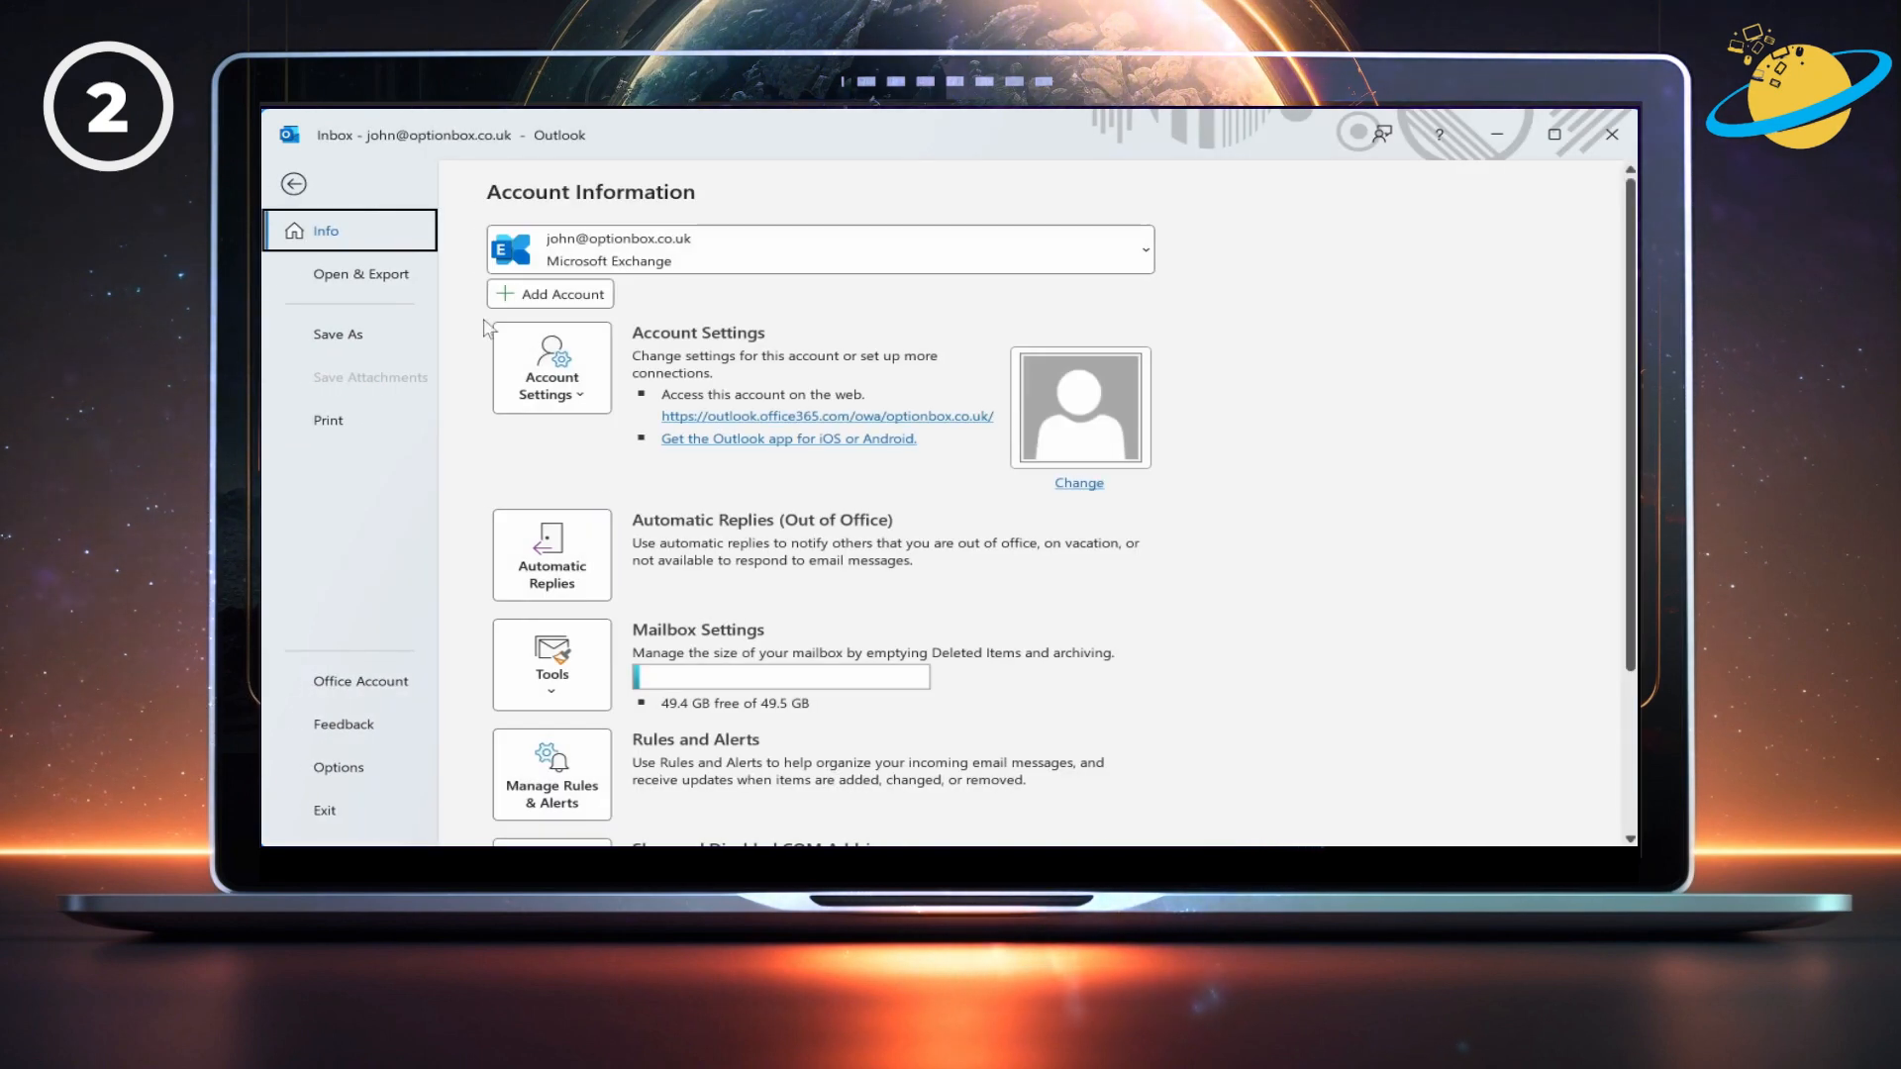
pyautogui.click(550, 368)
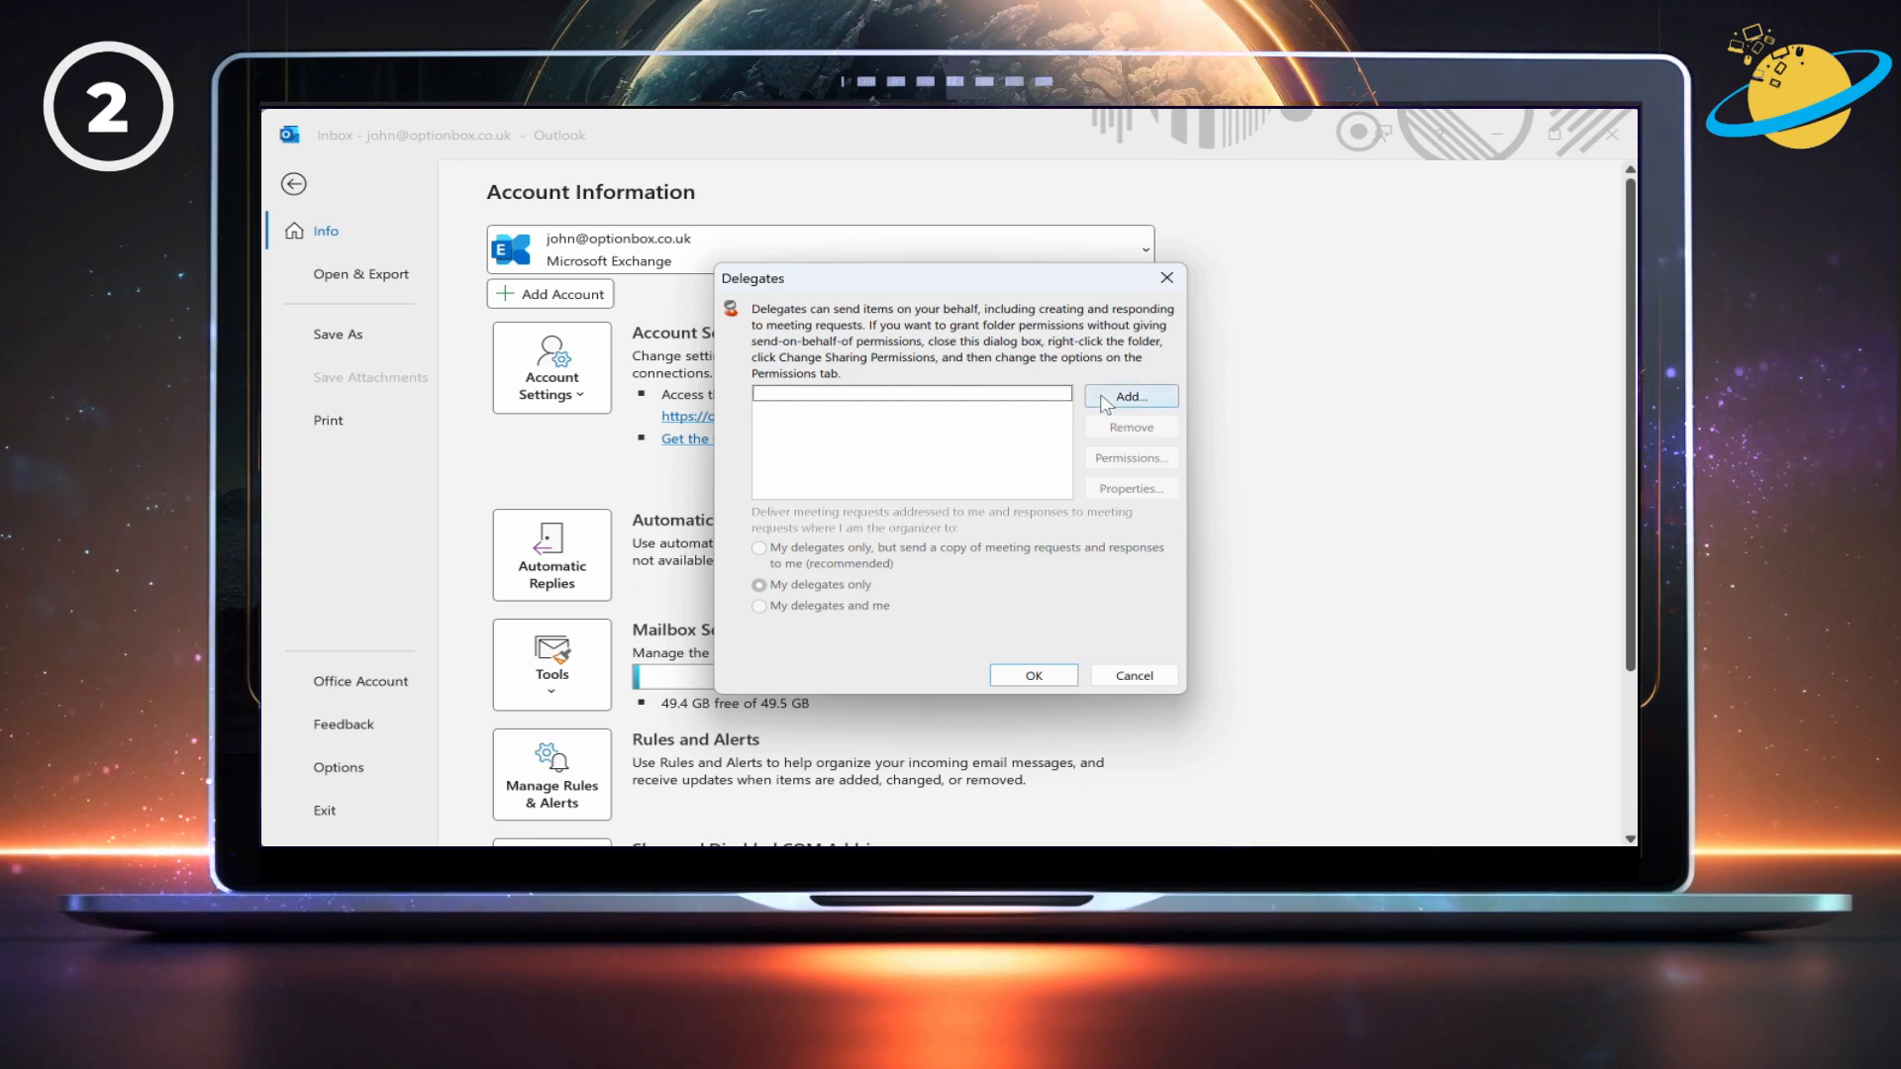
# Add the second 'ja' match from the address book as a new delegate
pyautogui.click(1127, 396)
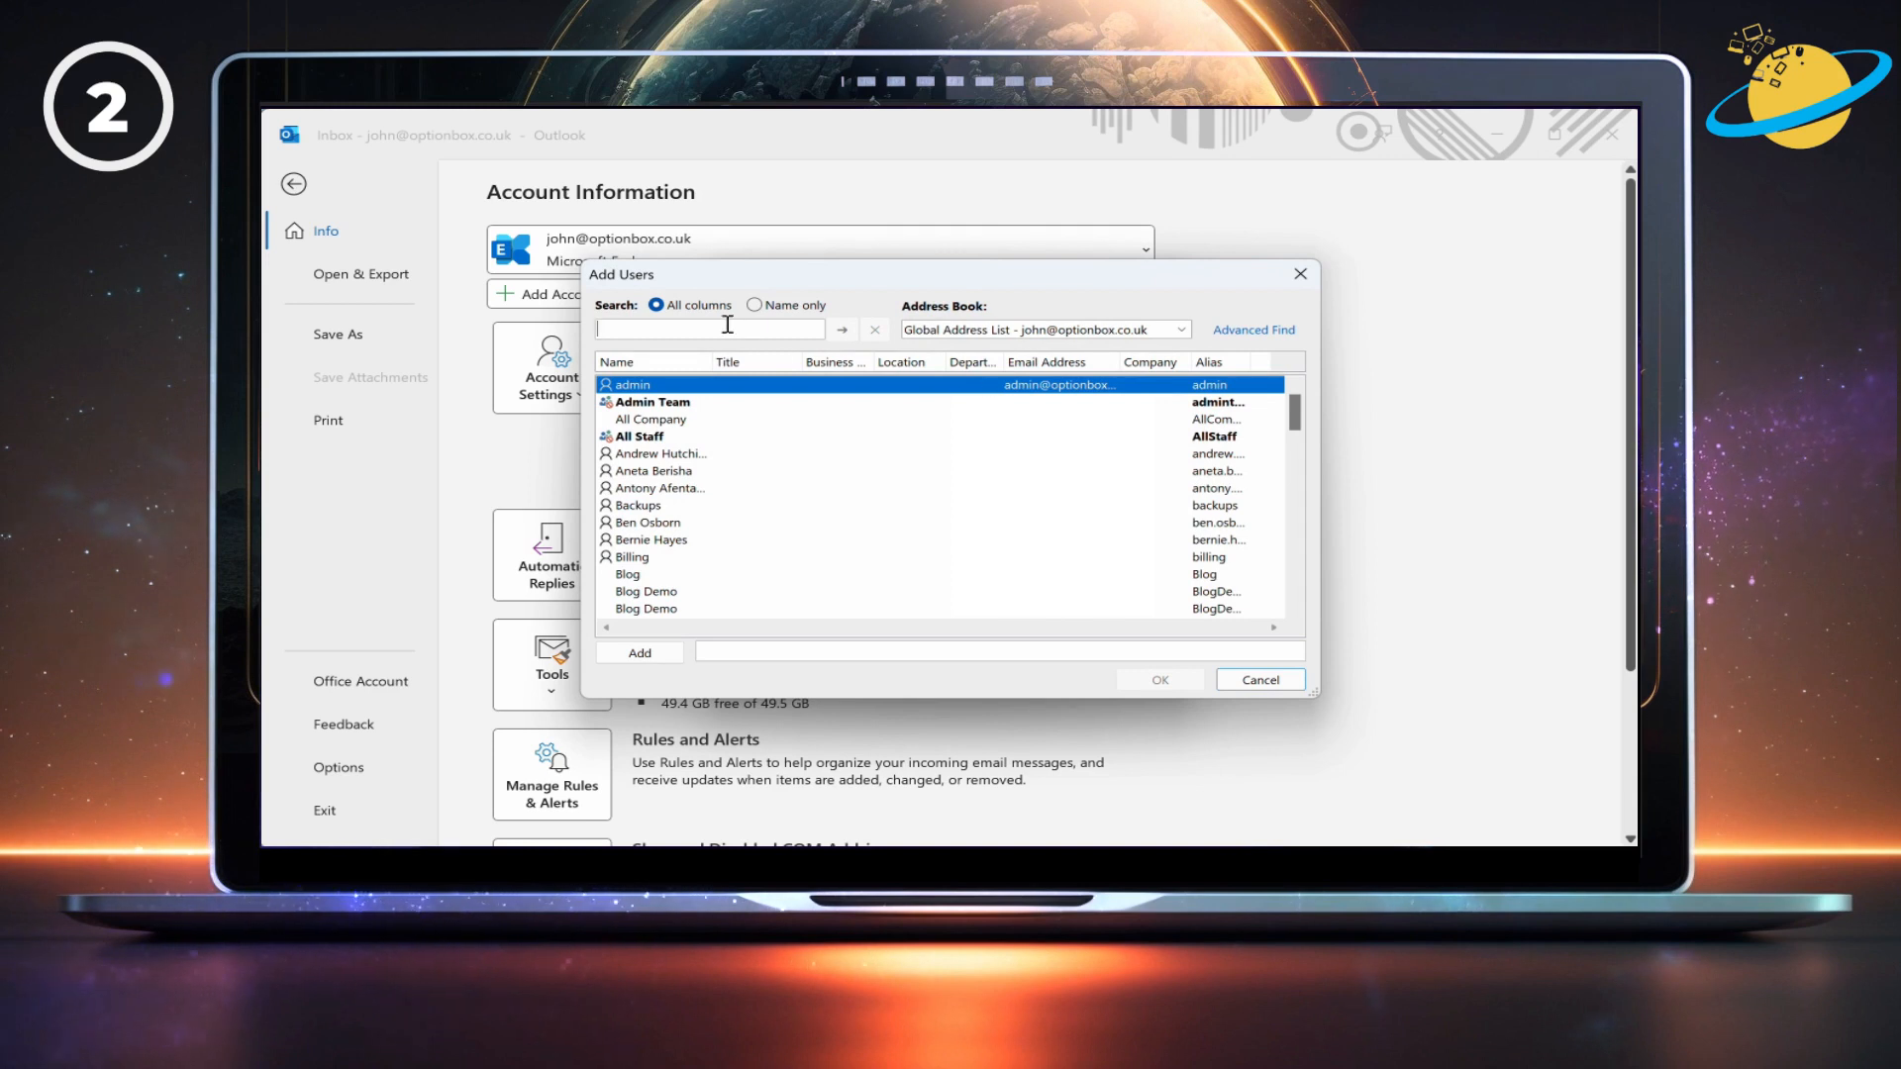
pyautogui.write('jack')
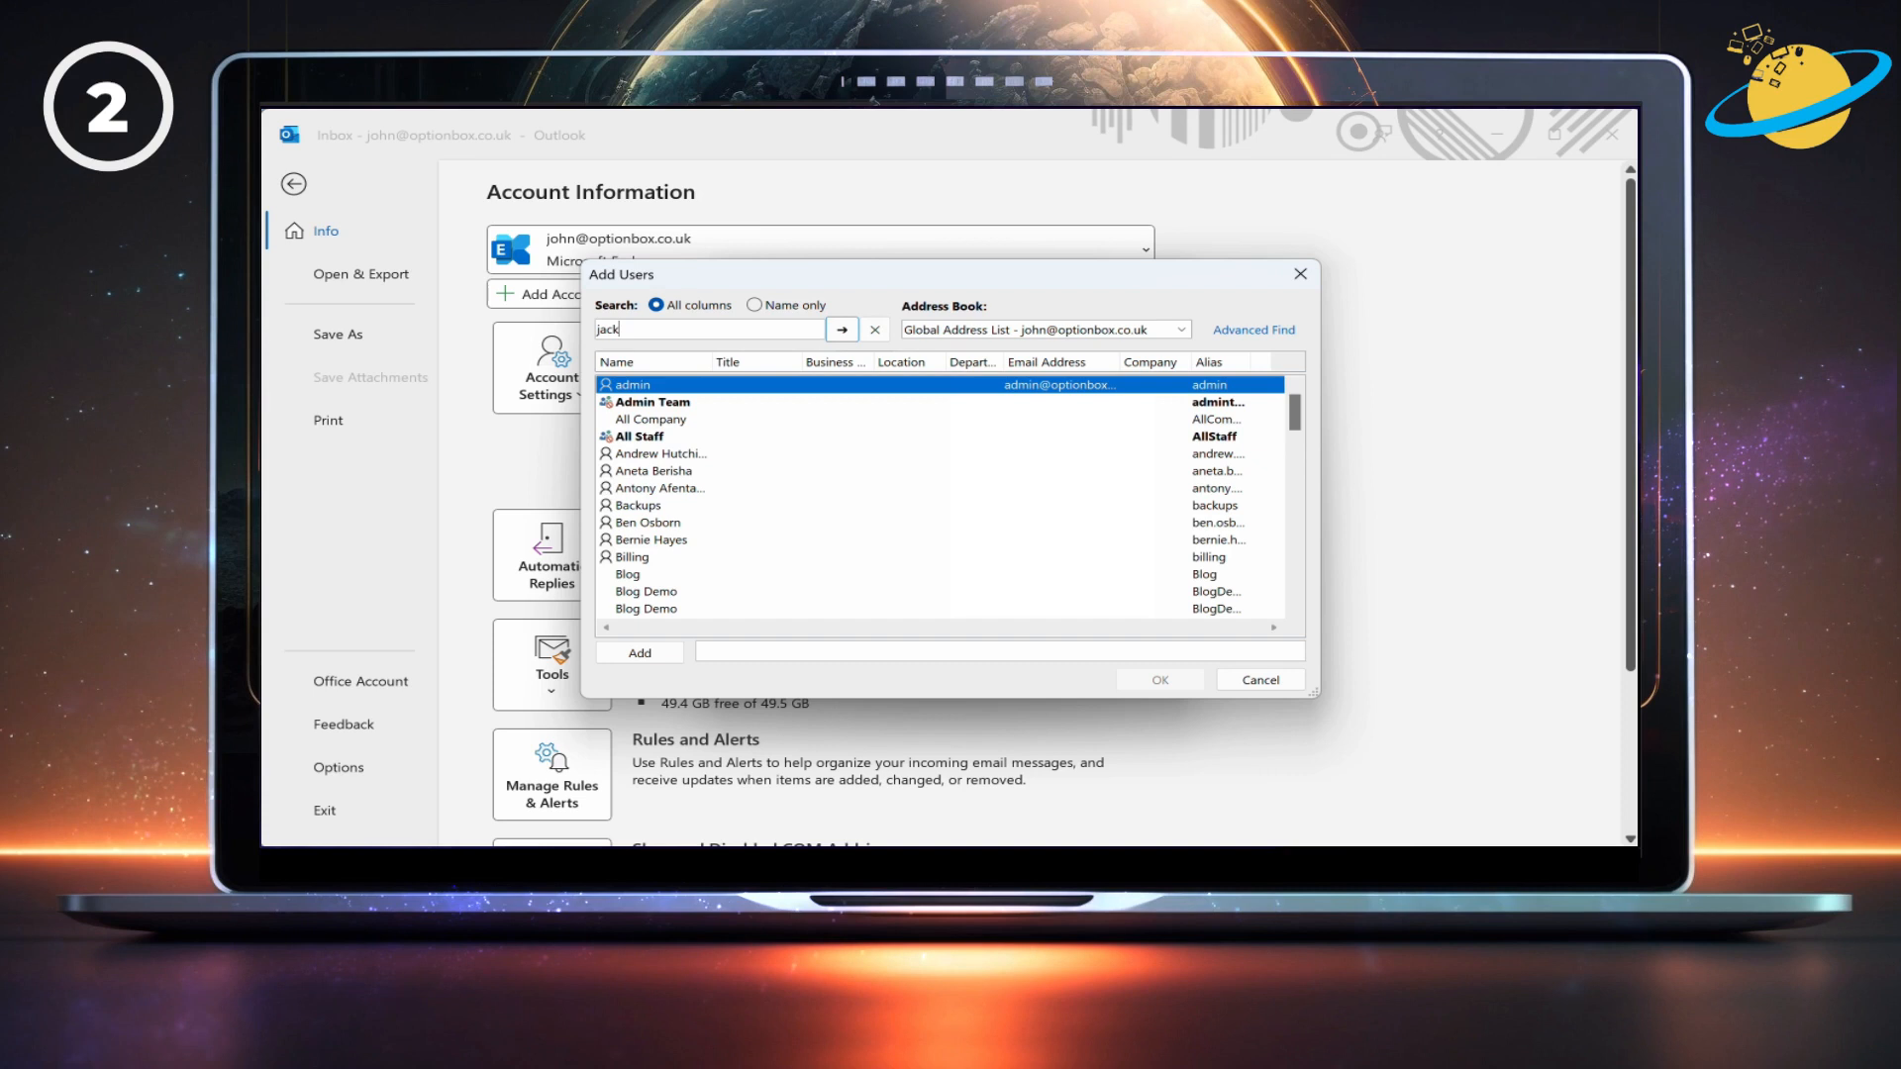
pyautogui.click(842, 331)
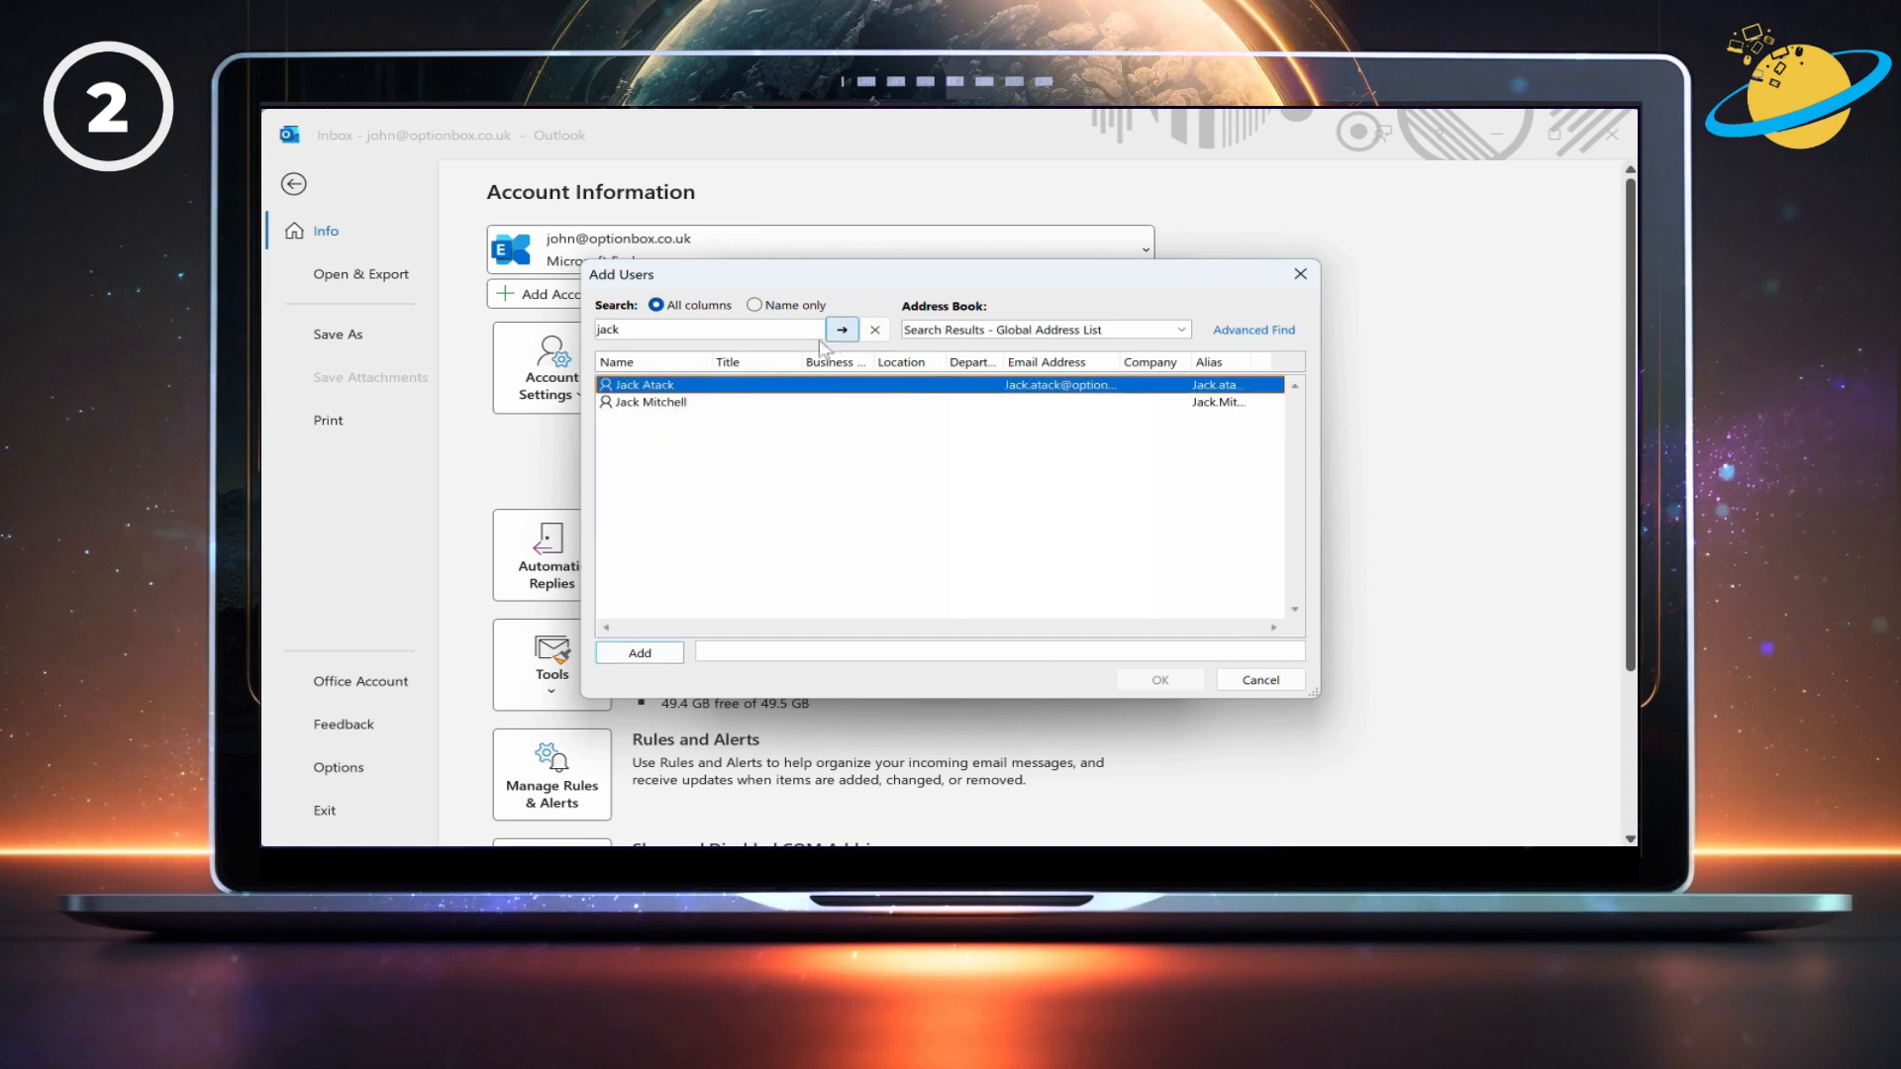
pyautogui.click(652, 402)
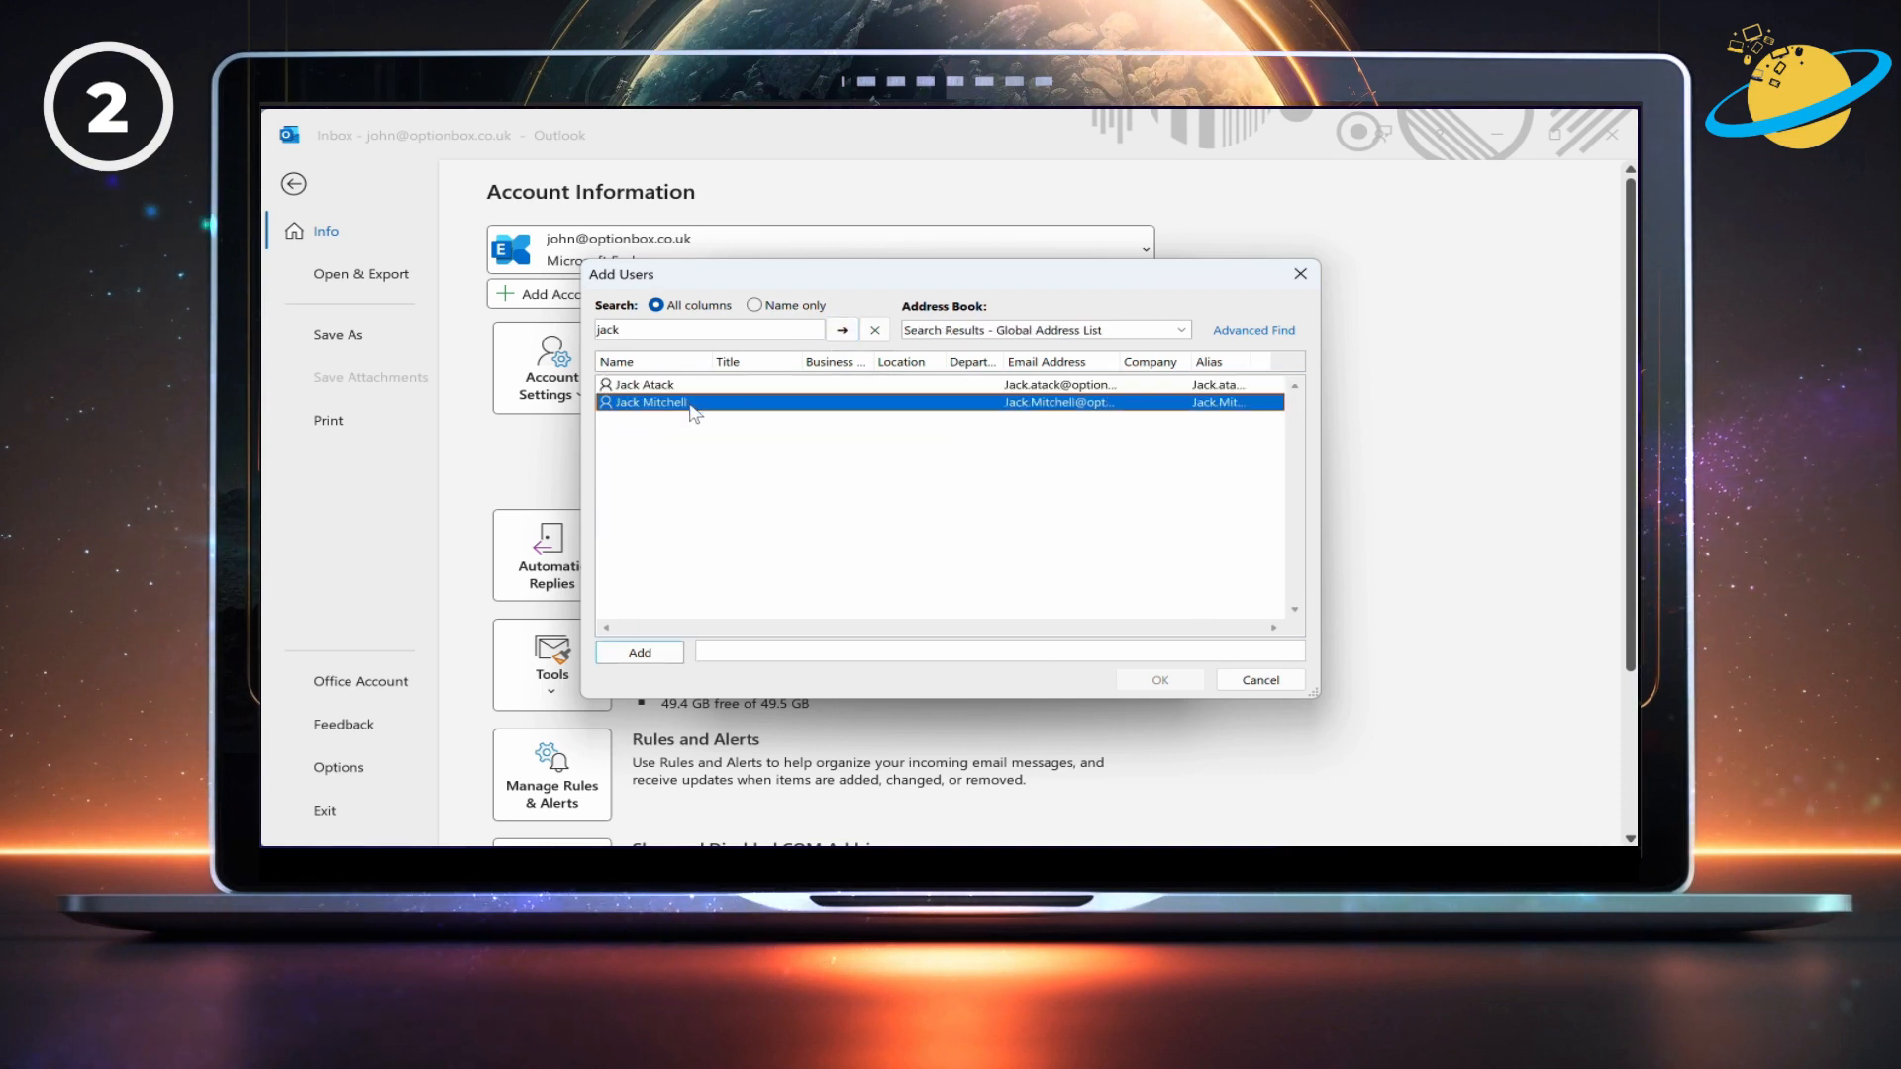
pyautogui.click(637, 652)
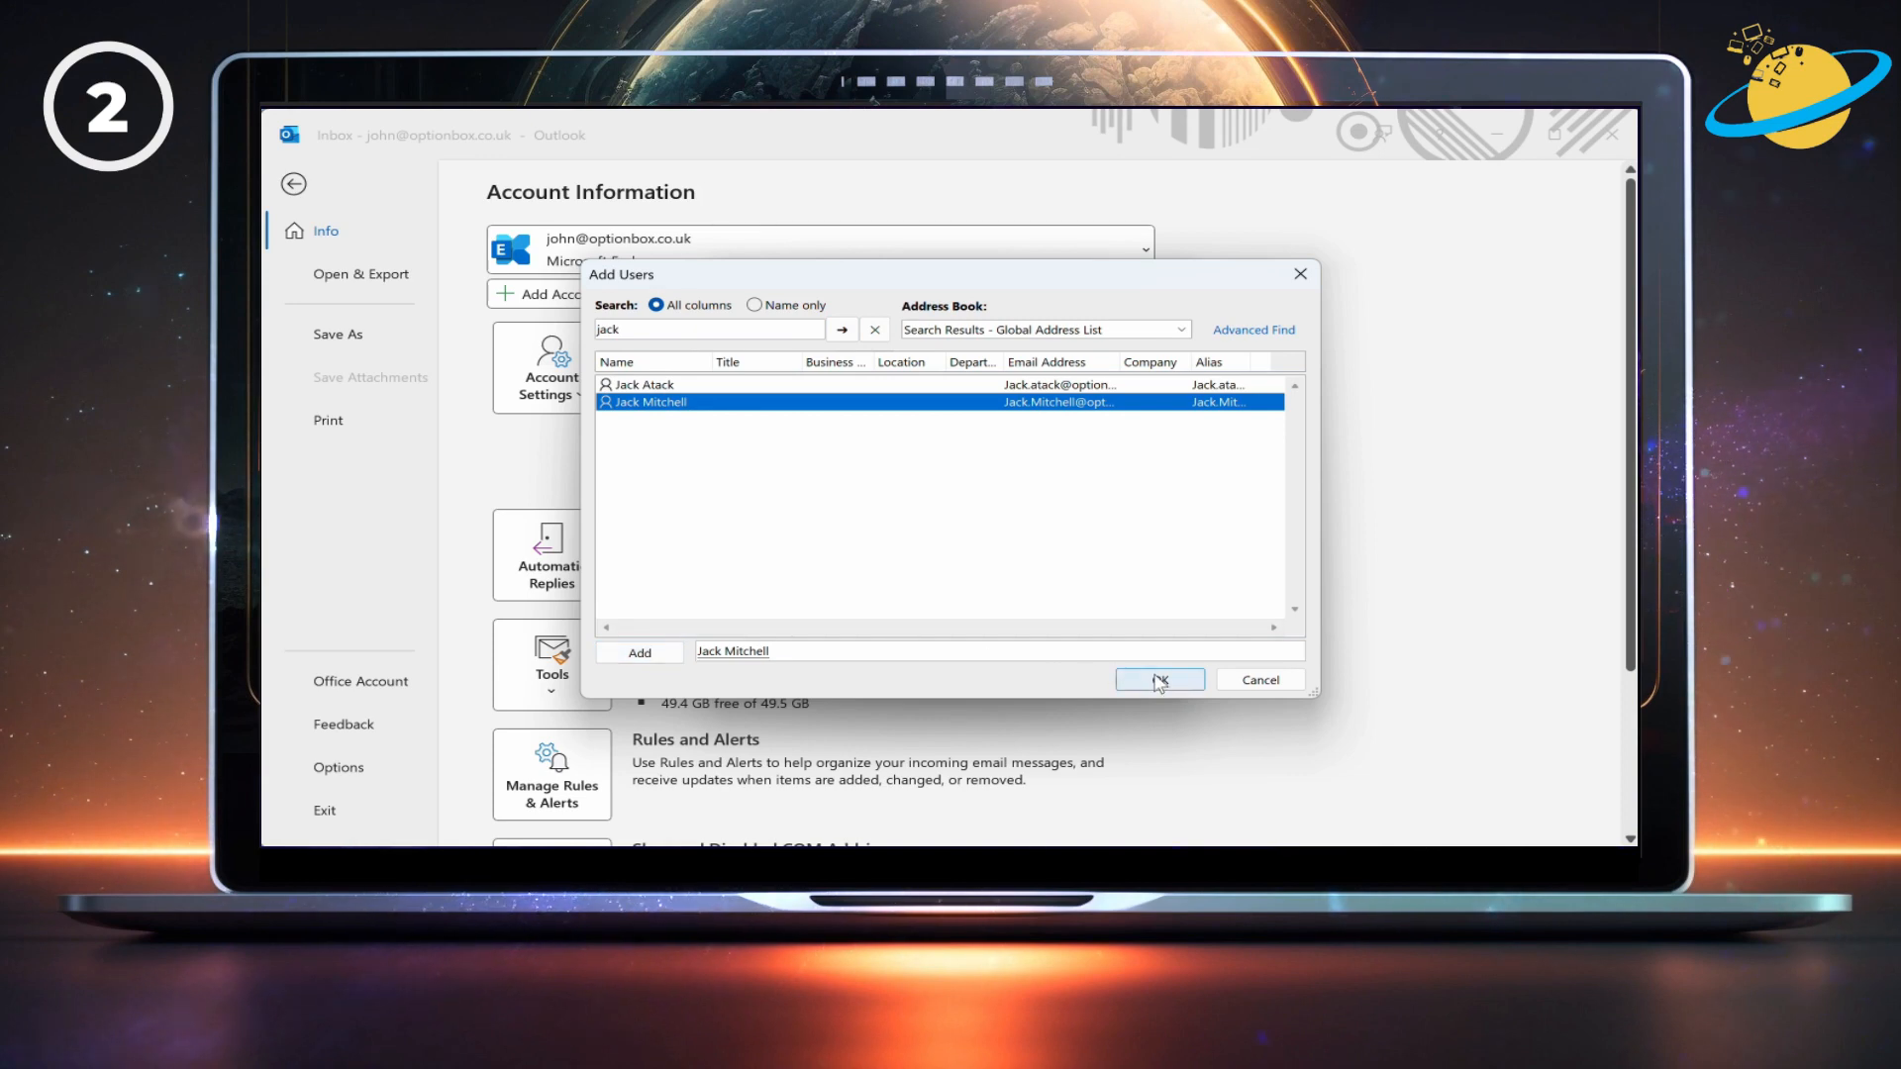
pyautogui.click(1156, 680)
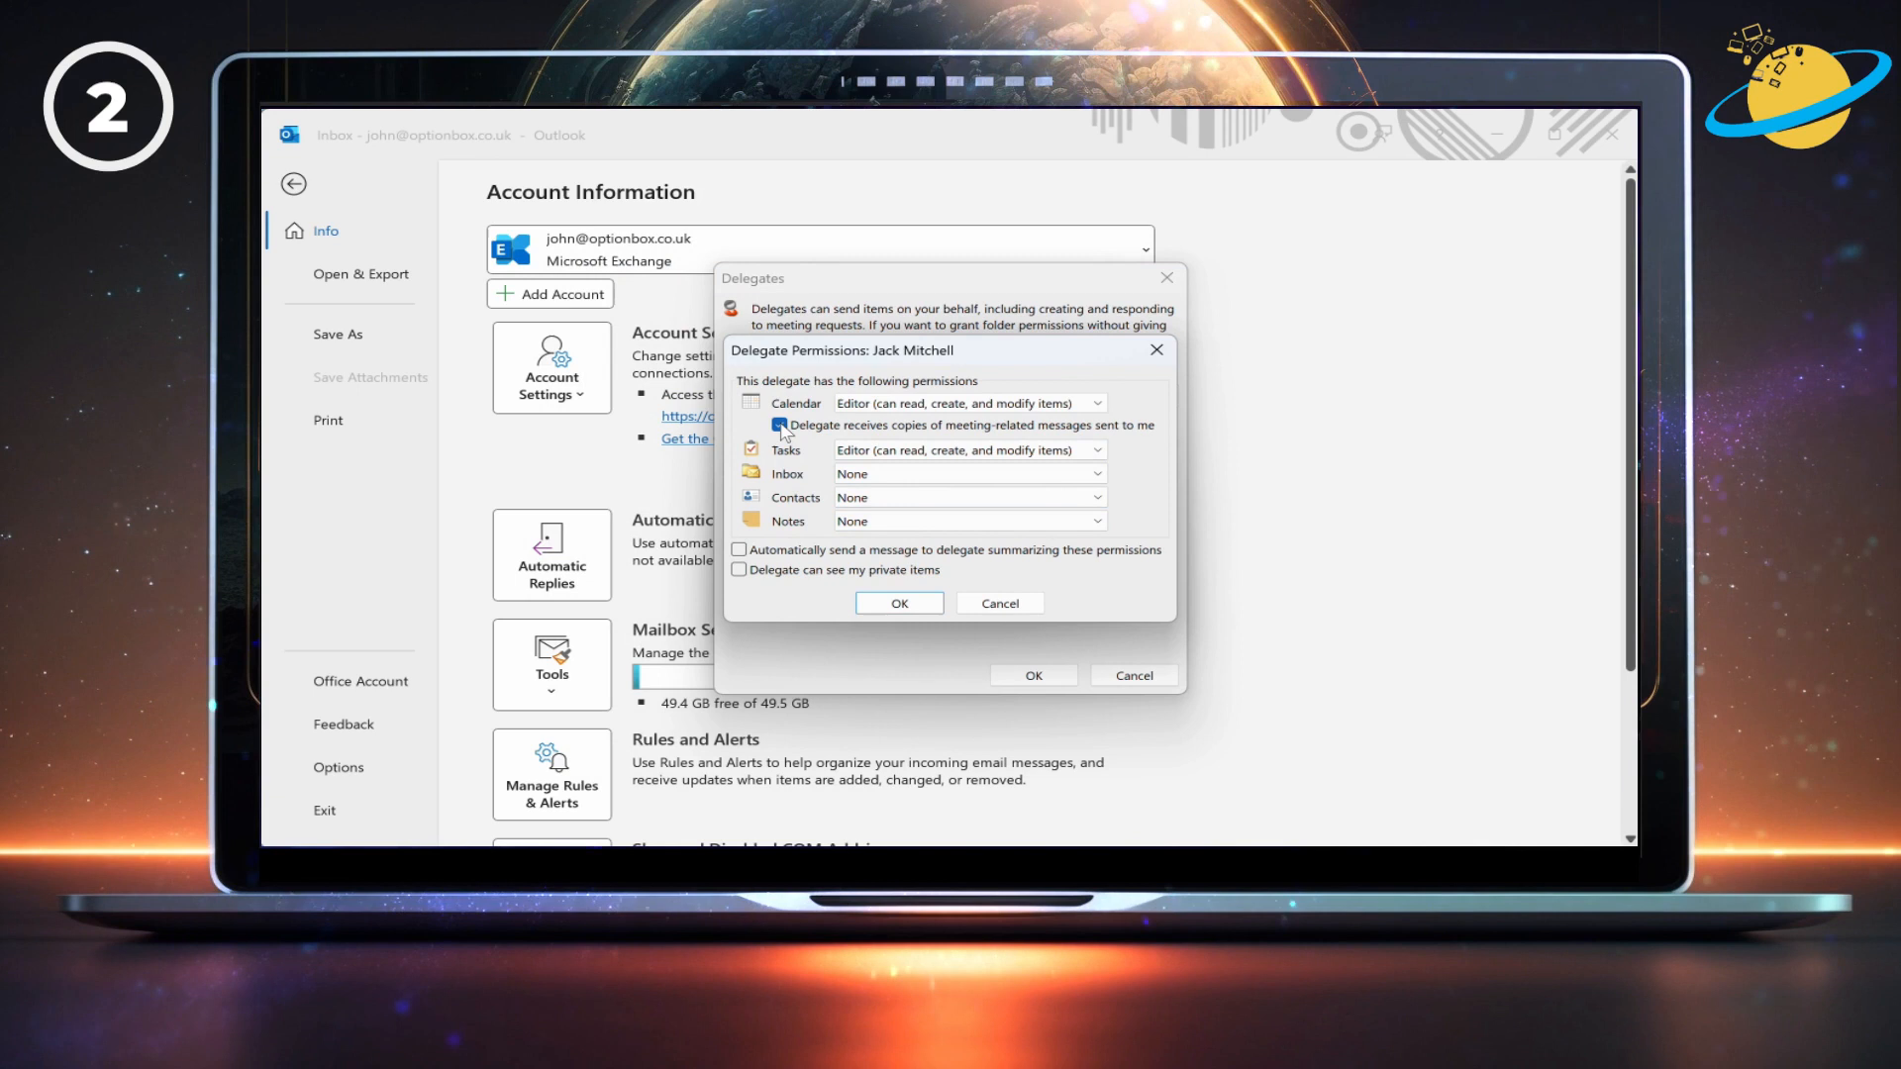
# Stop meeting-message copies, give the delegate Editor access to the inbox, and save
pyautogui.click(778, 425)
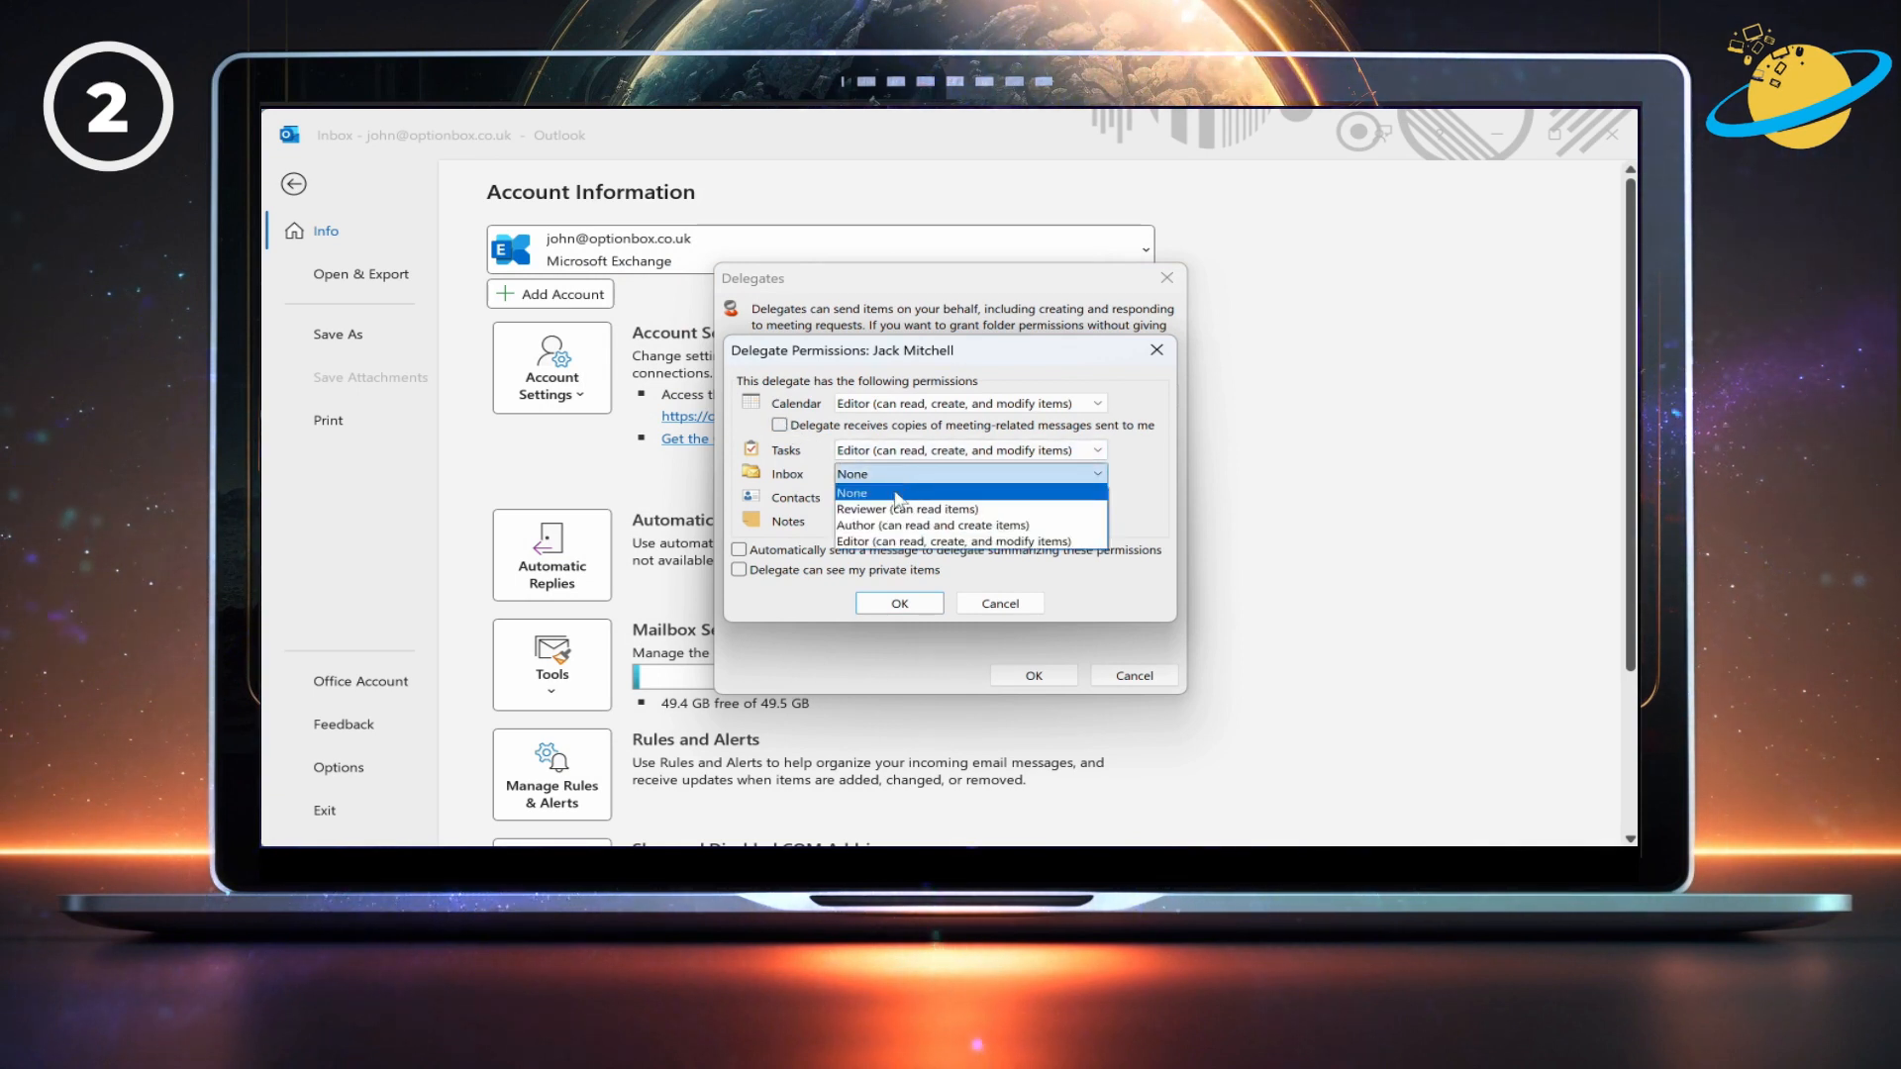
pyautogui.click(933, 540)
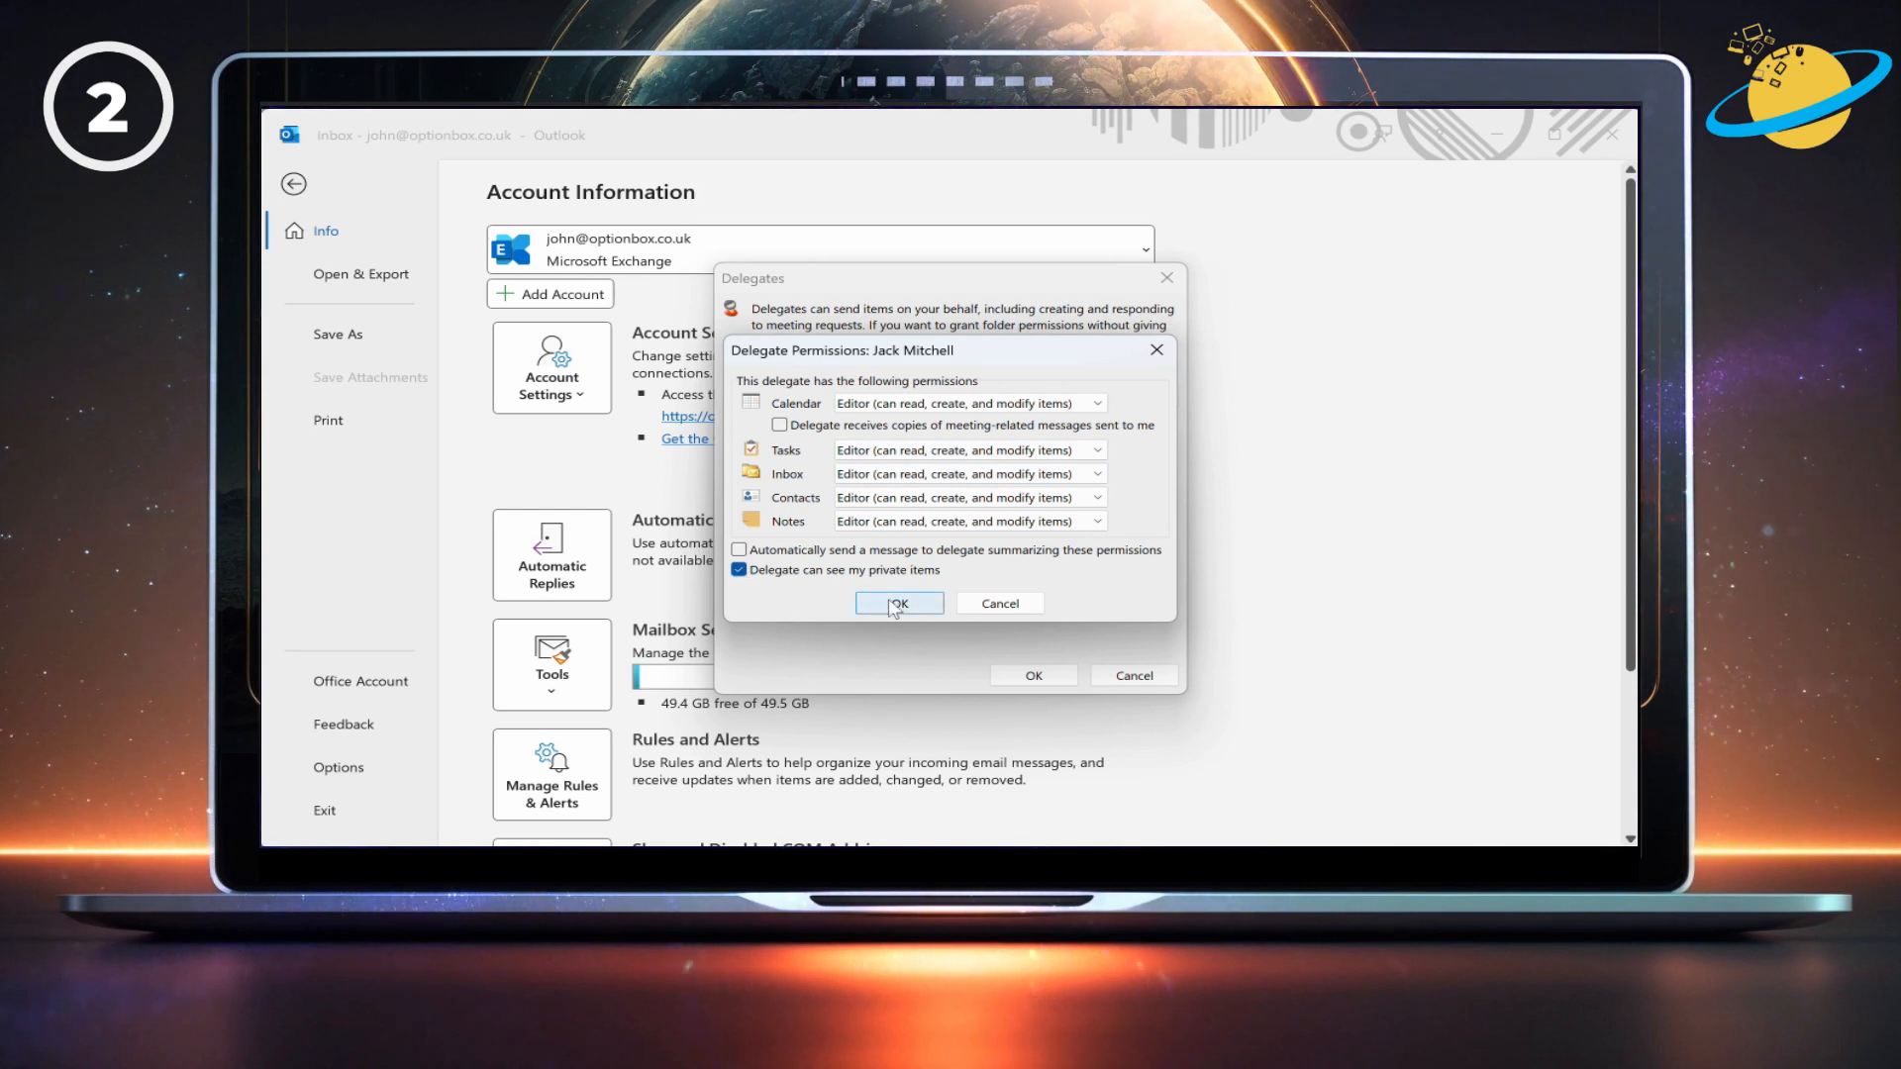
pyautogui.click(897, 602)
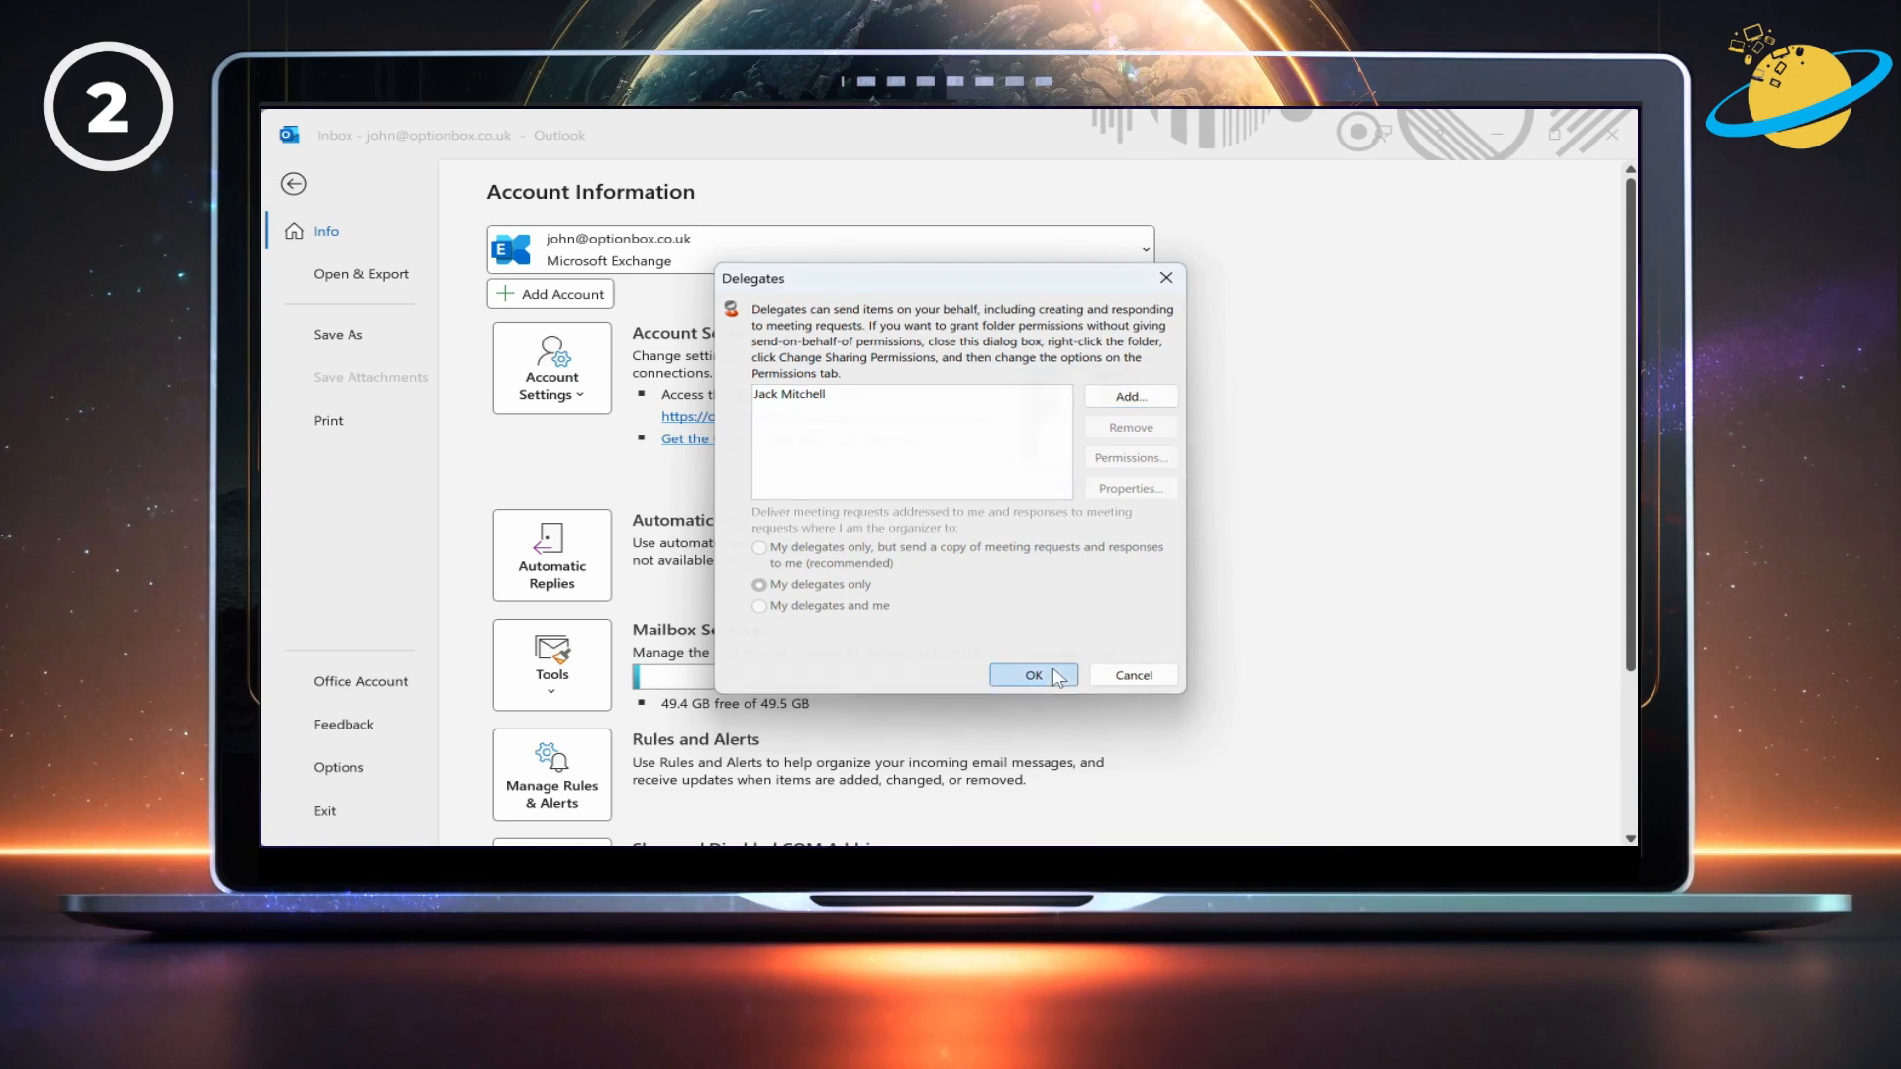
pyautogui.click(1030, 676)
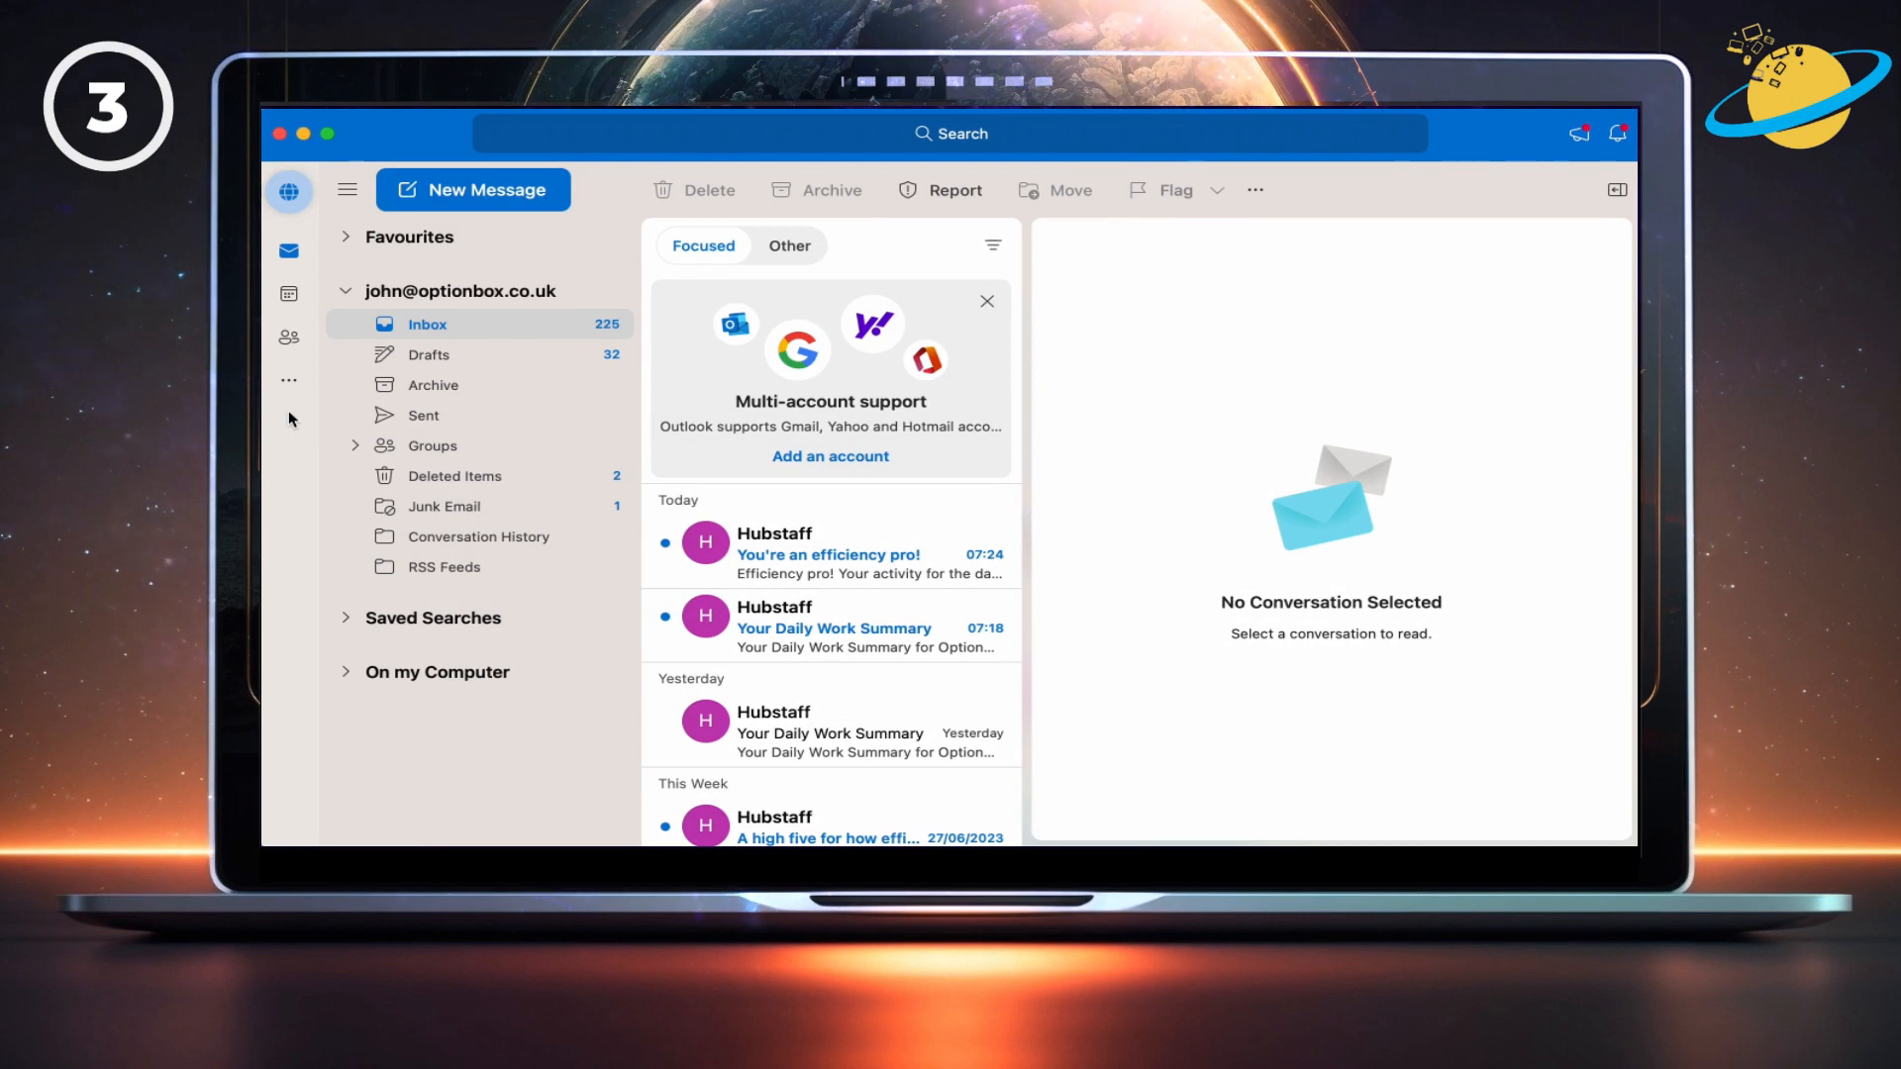
# Switch to the Mac calendar and show the context menu for the main calendar
pyautogui.click(289, 293)
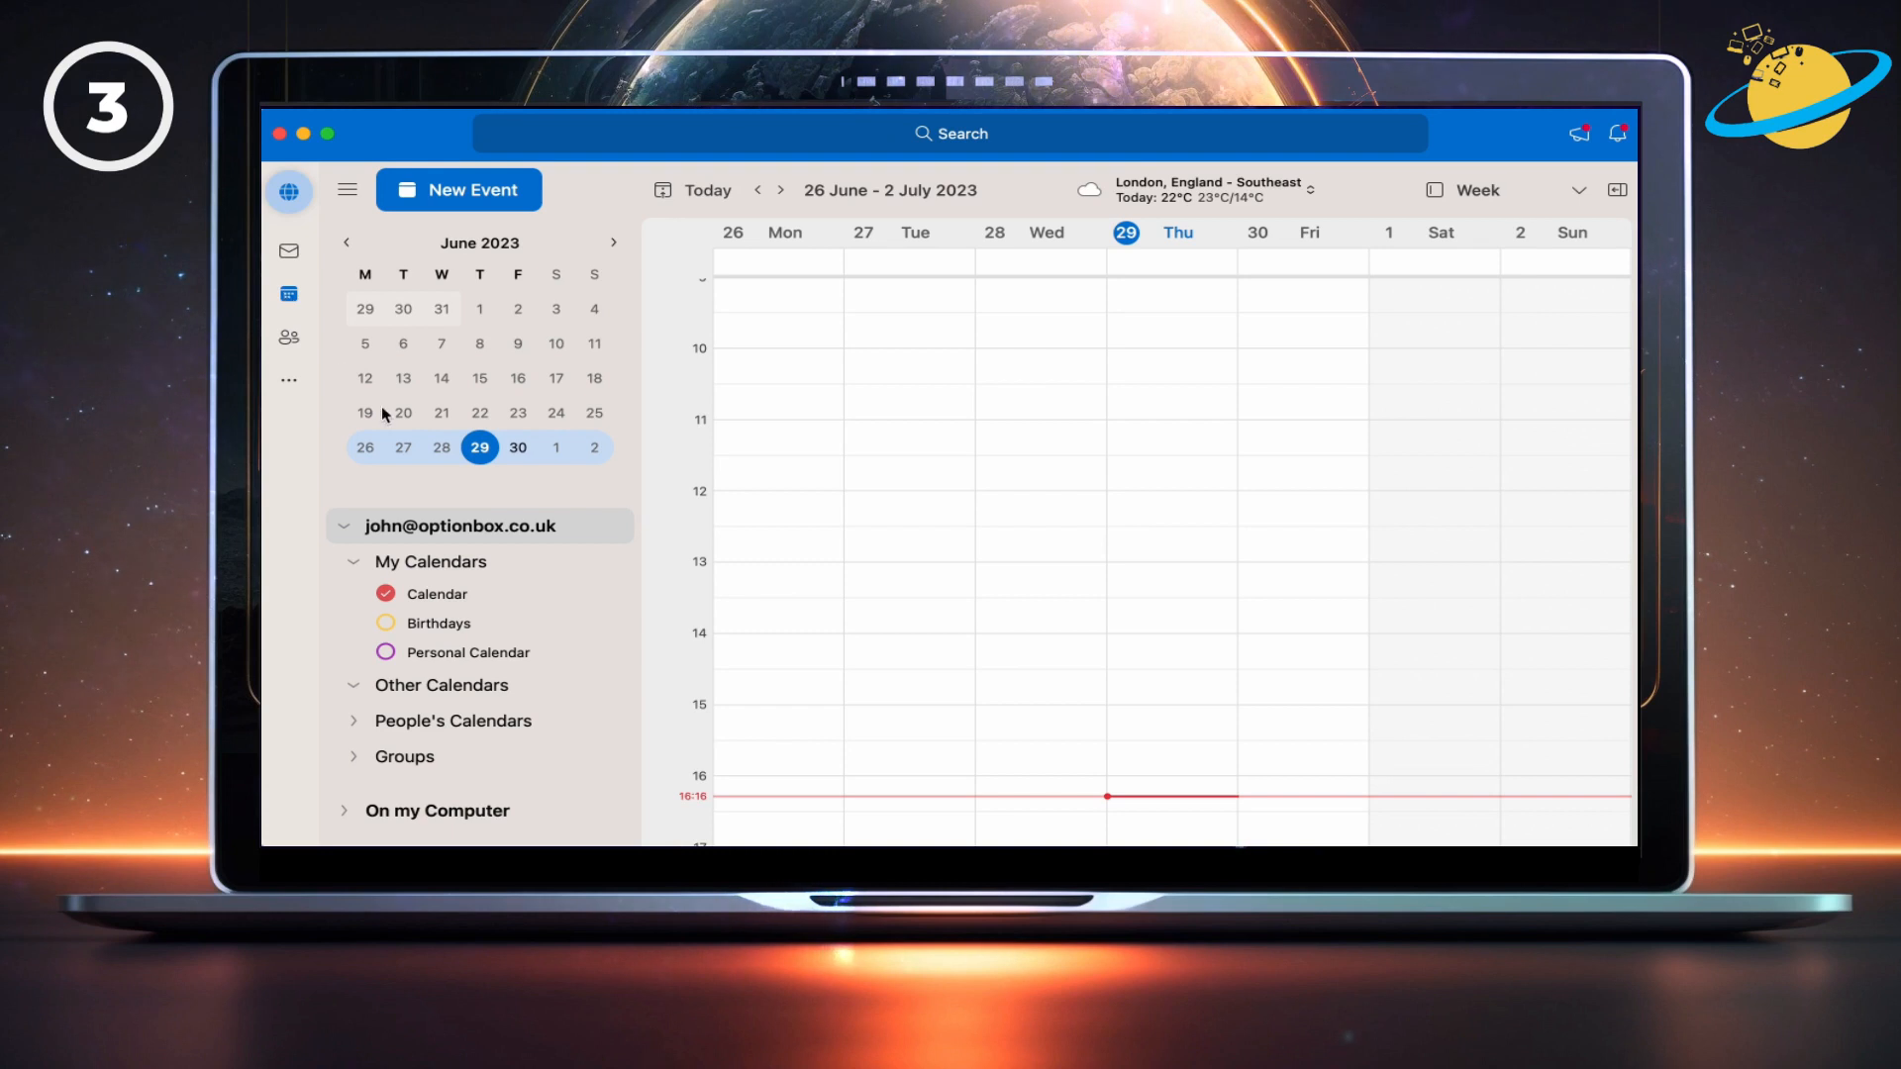
pyautogui.rightClick(436, 592)
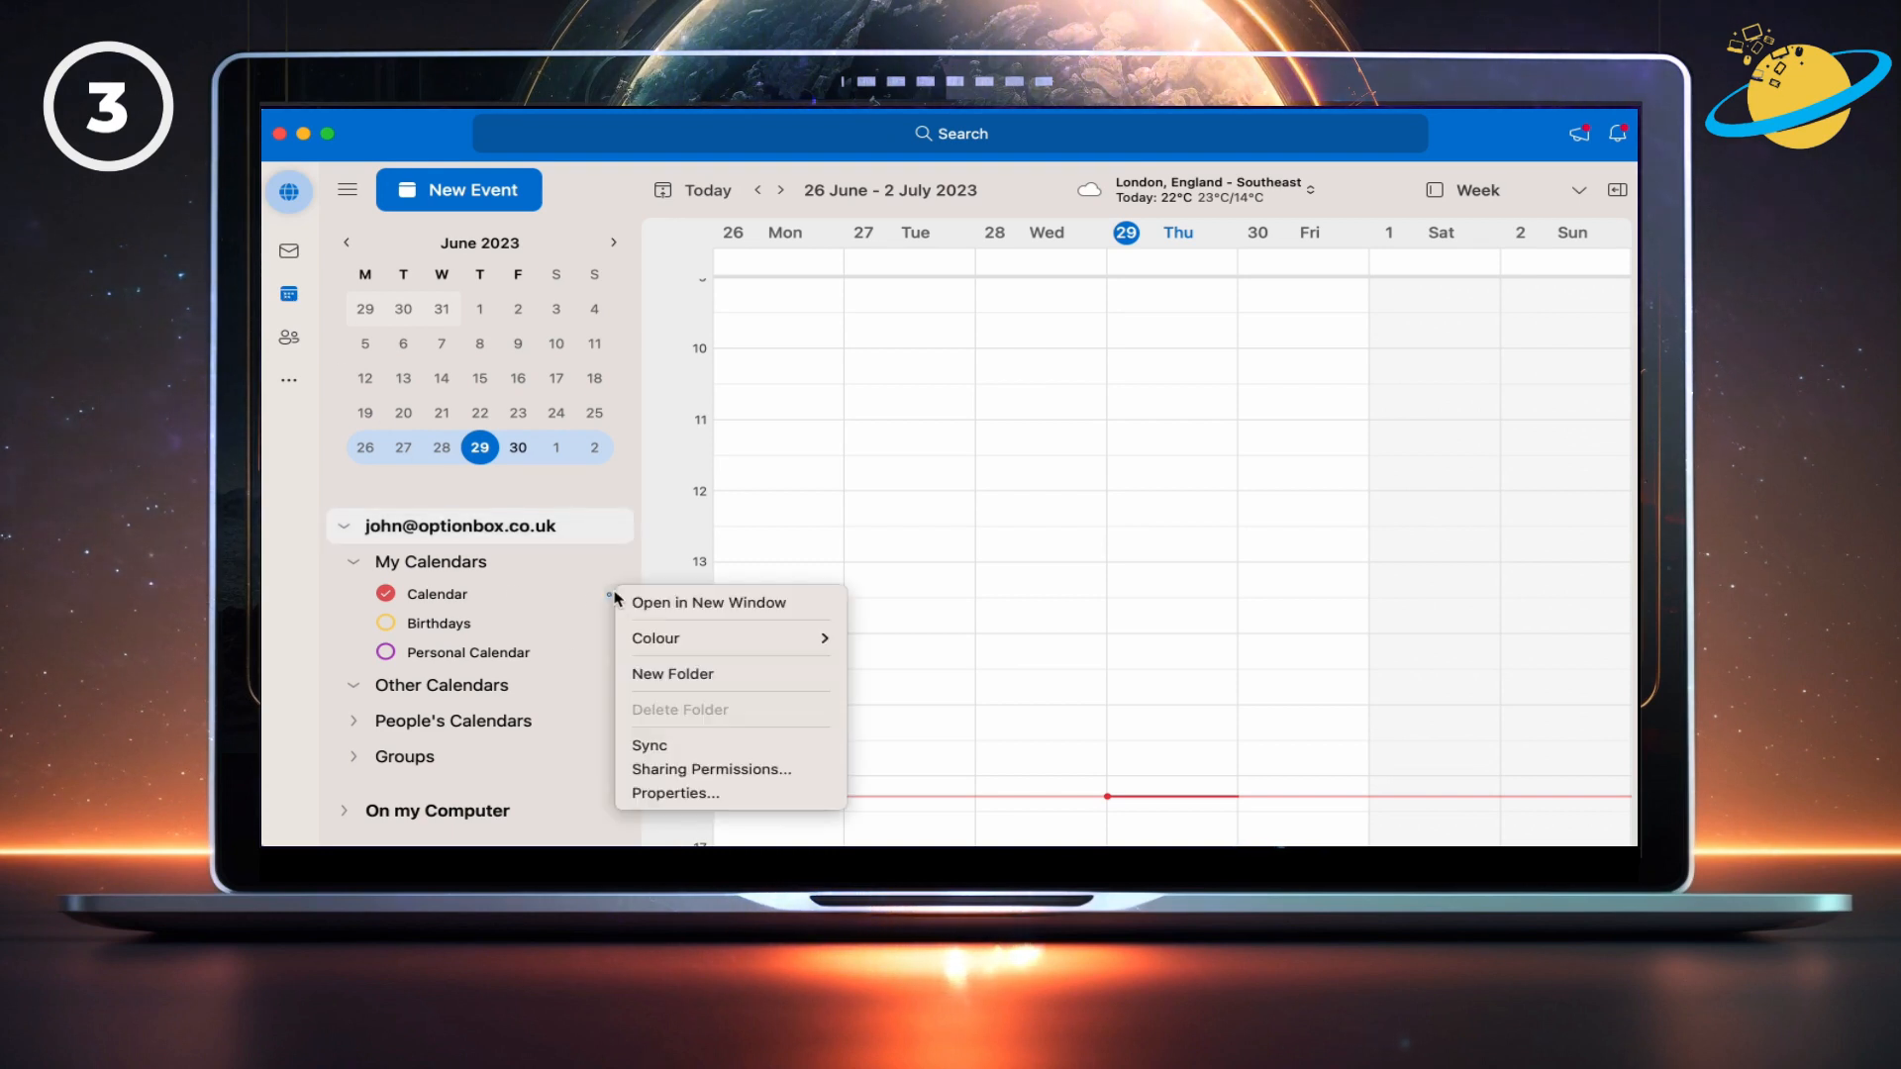
pyautogui.moveTo(711, 768)
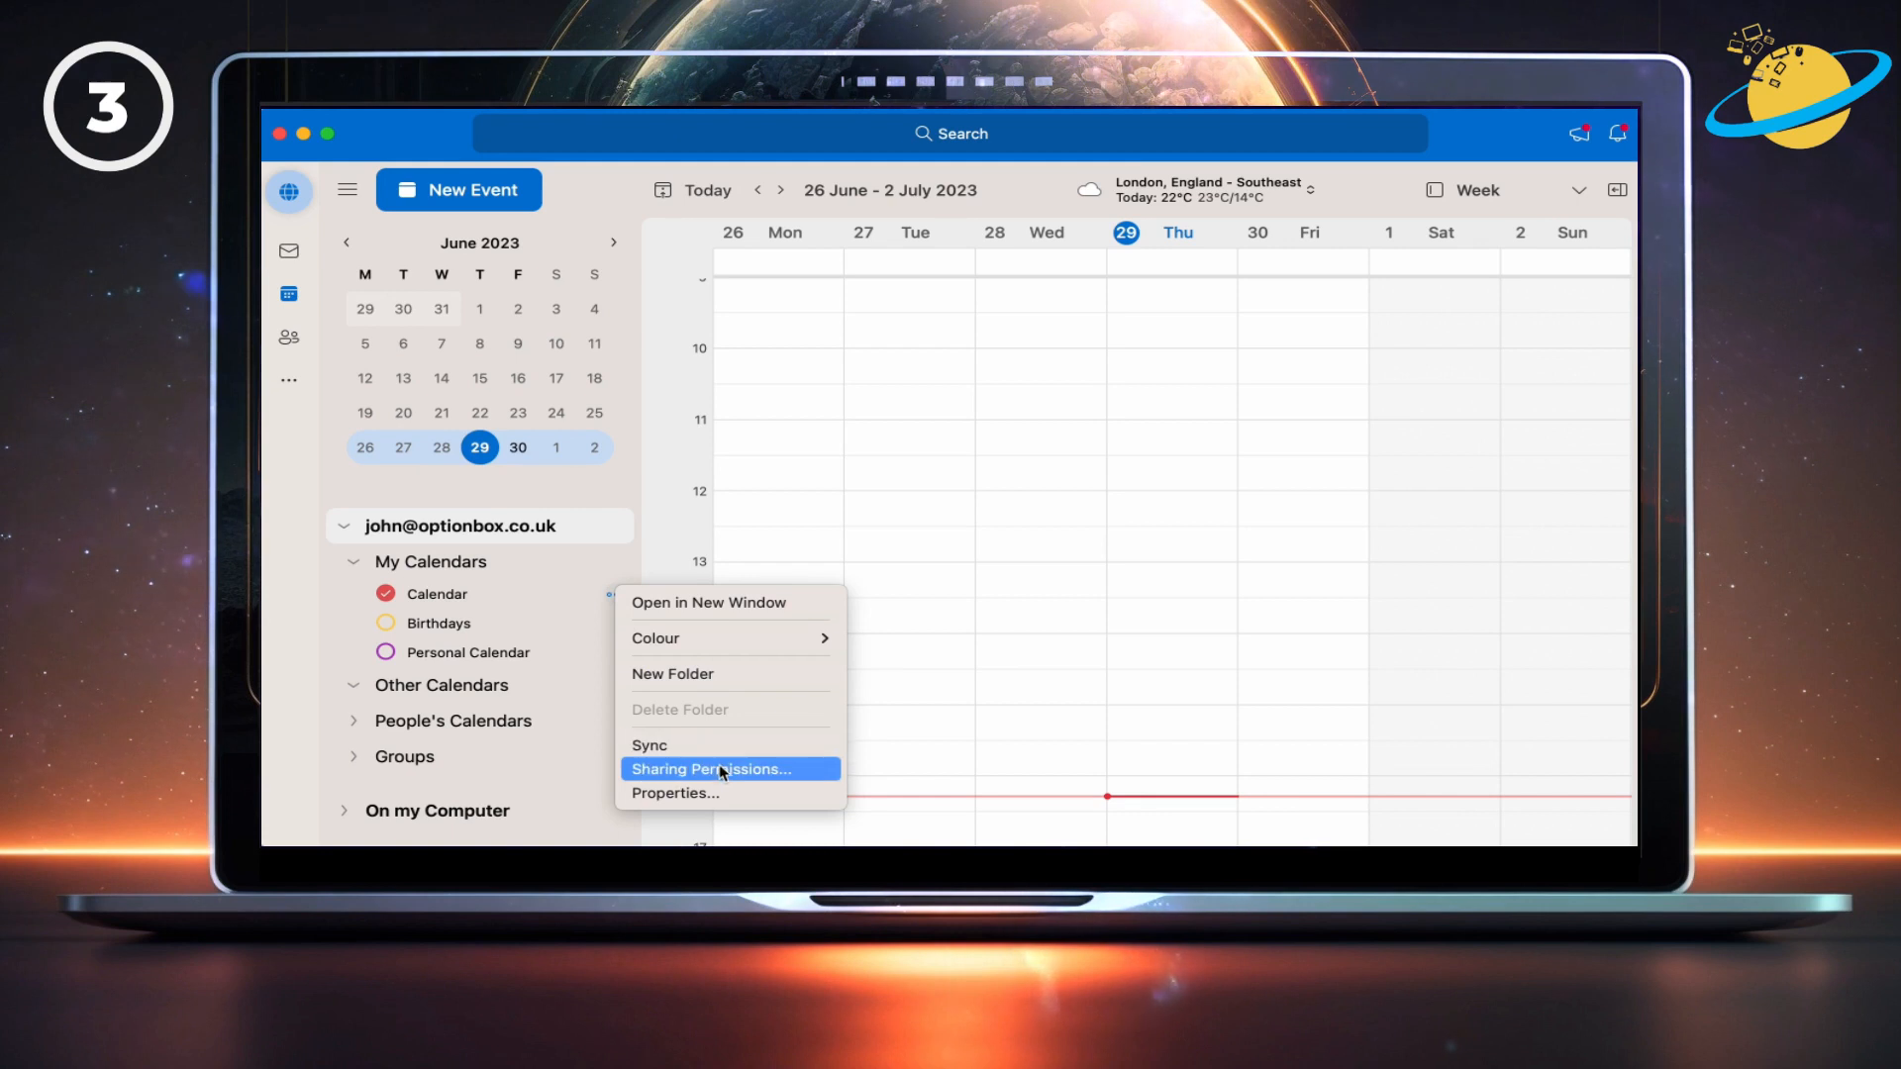
# Set the delegate's sharing permission to Can edit and finish with Done
pyautogui.click(710, 768)
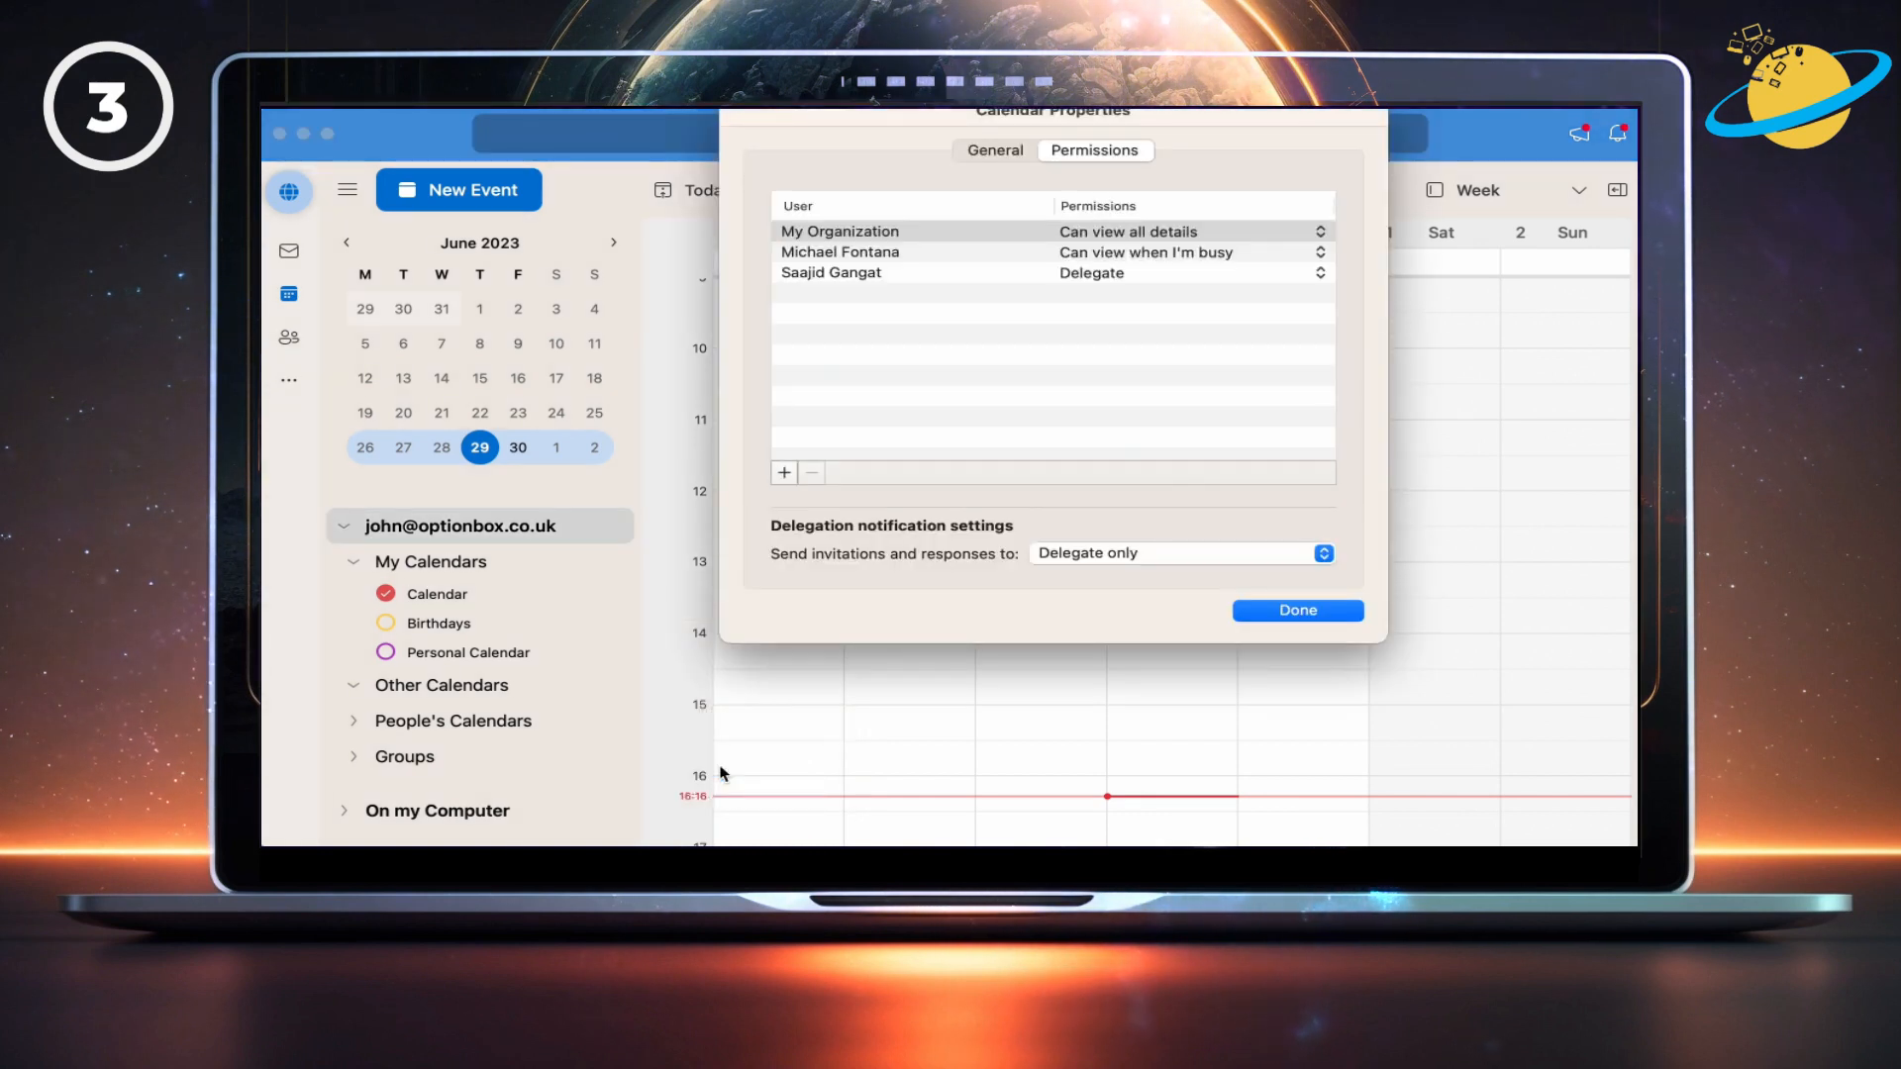
pyautogui.moveTo(1162, 318)
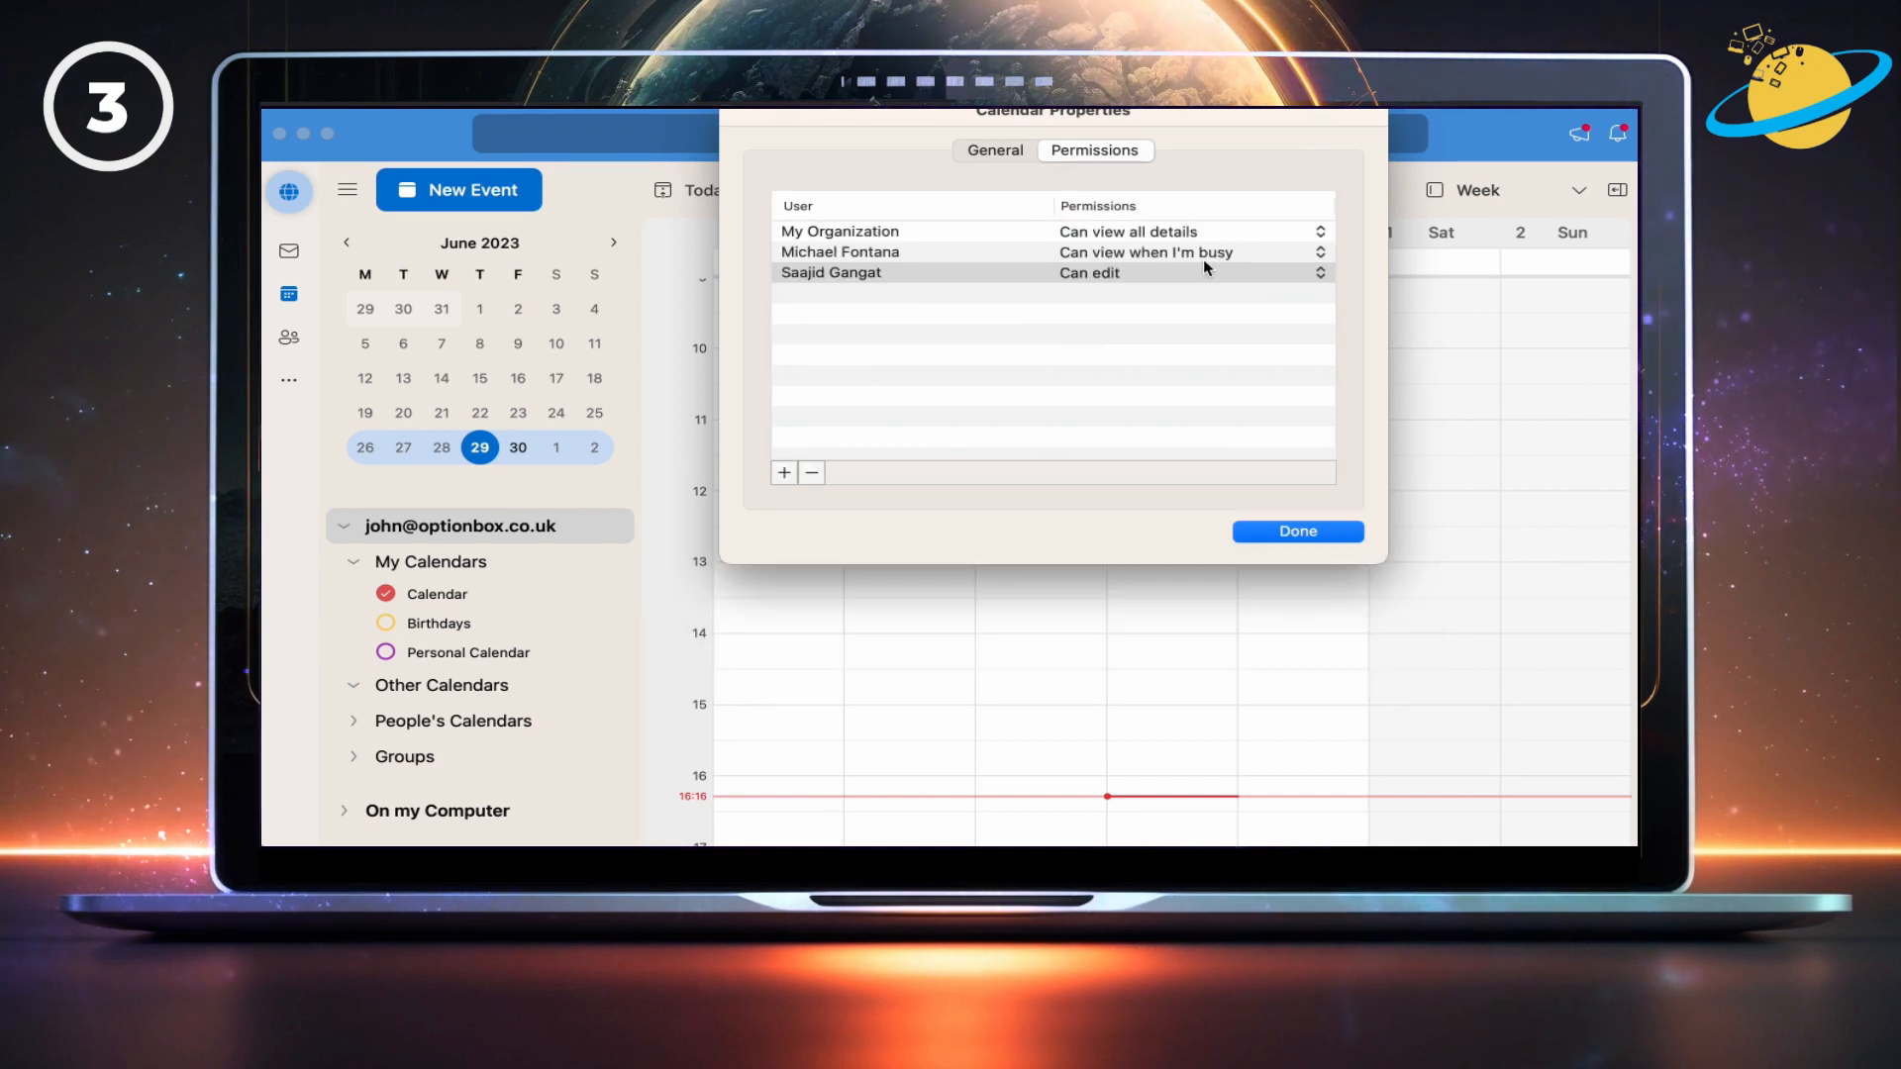
pyautogui.click(1295, 531)
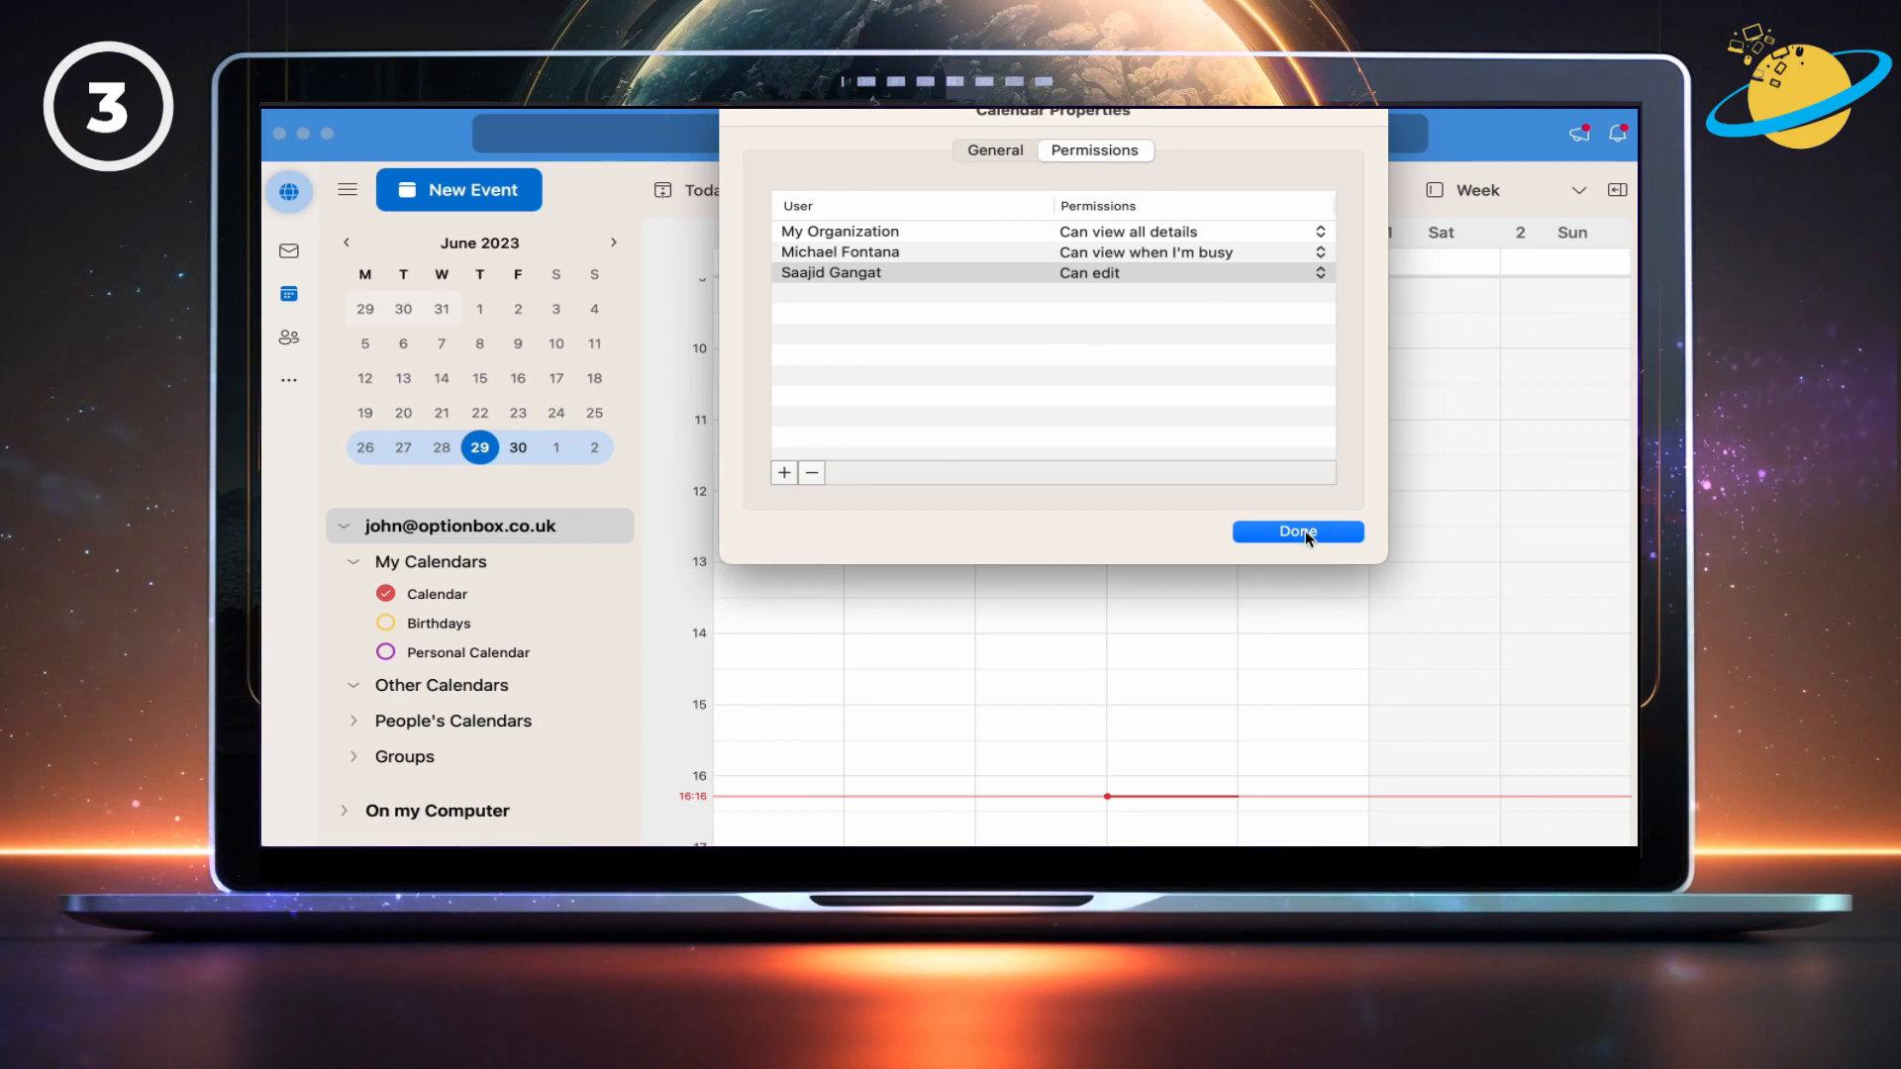
pyautogui.click(1295, 530)
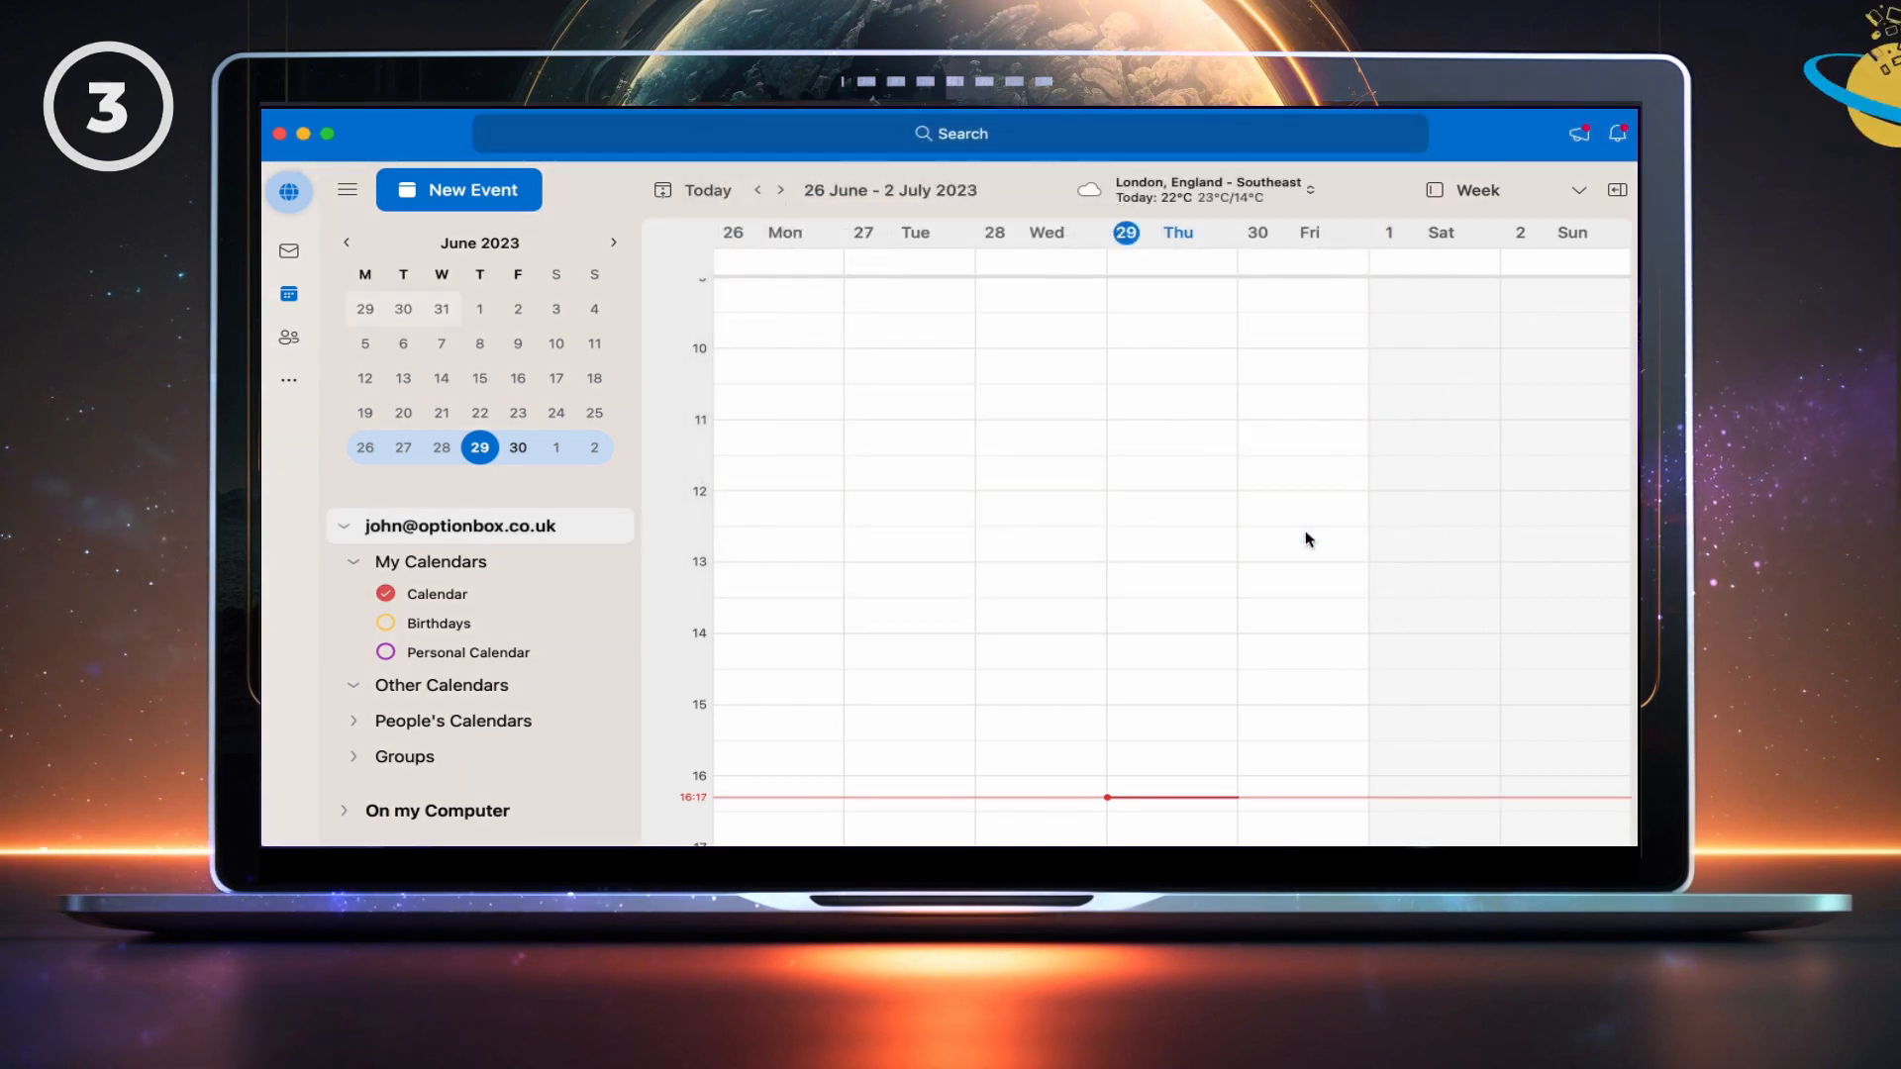